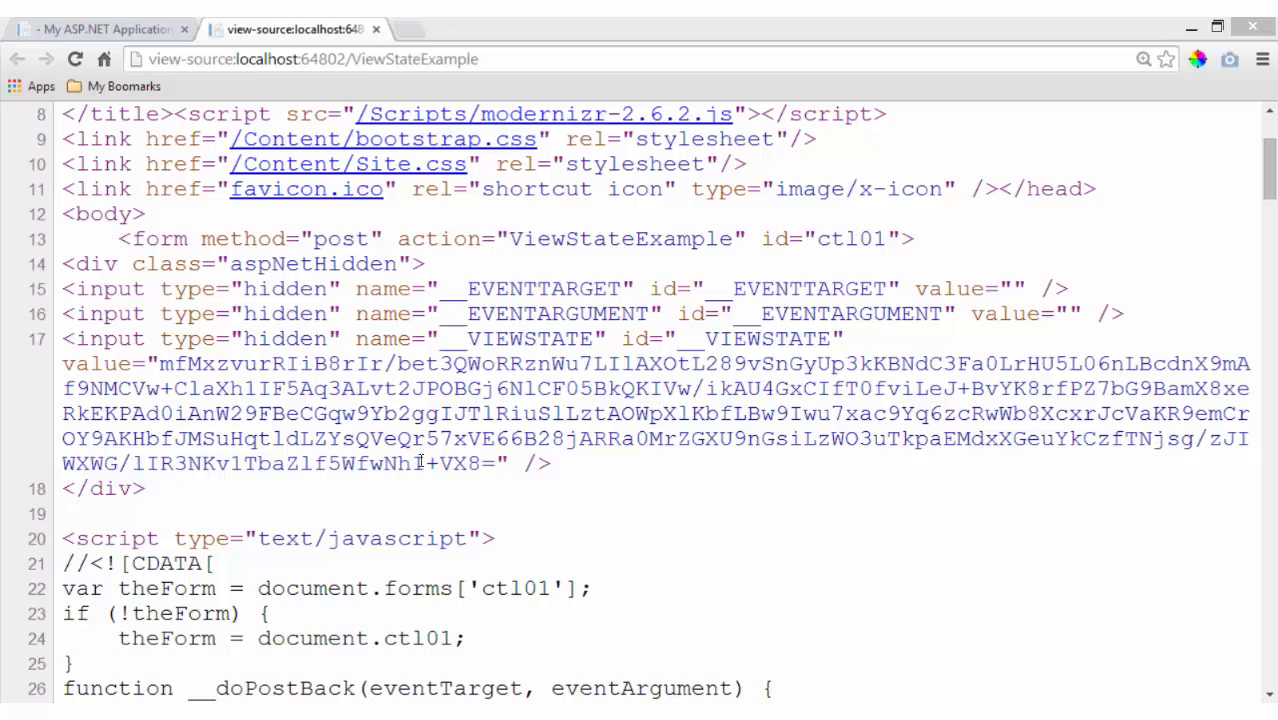
# Step: Return from the page-source tab to the View State Example form tab
pyautogui.click(95, 28)
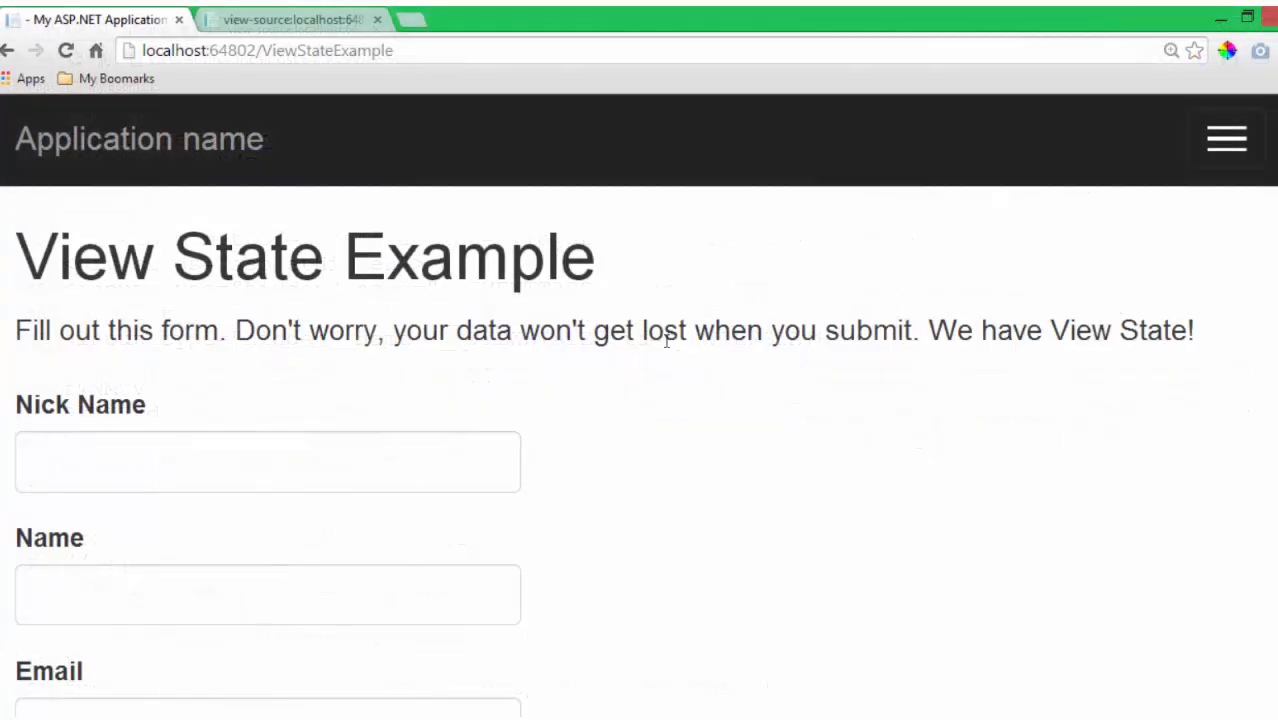
pyautogui.moveTo(296, 387)
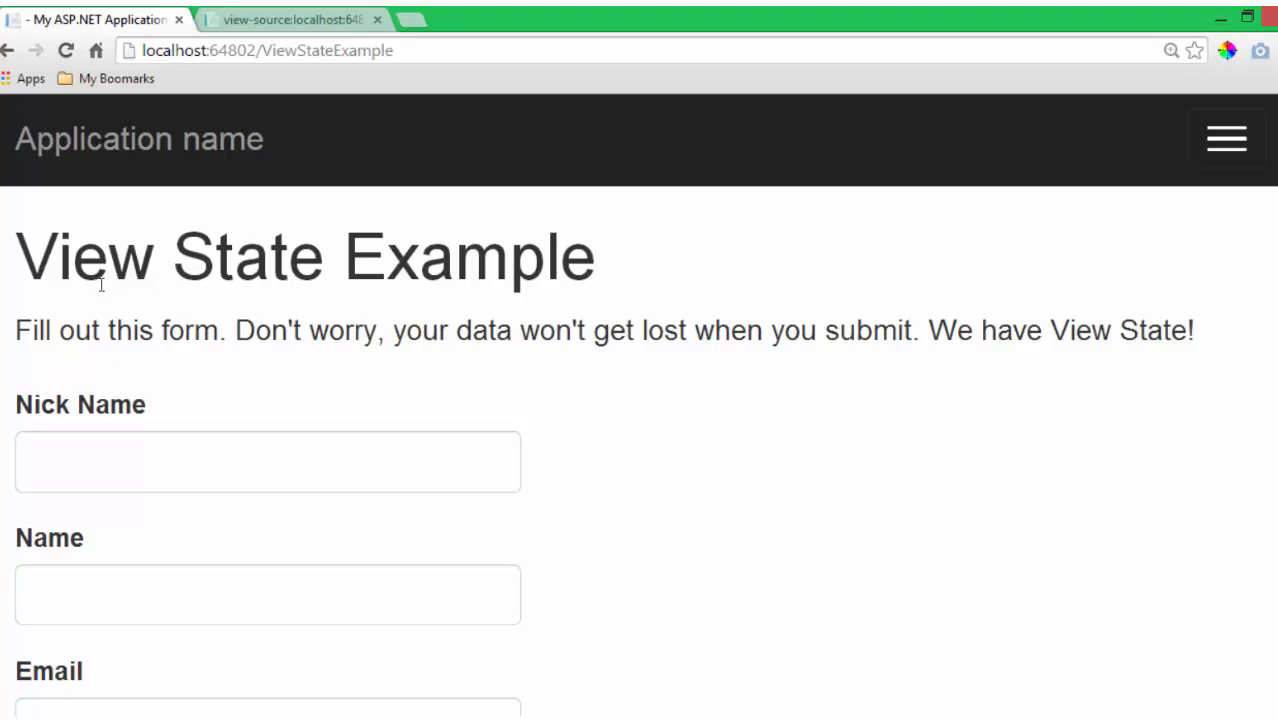
# Step: Scroll the empty form down to the State dropdown and Submit Form button
pyautogui.scroll(-3)
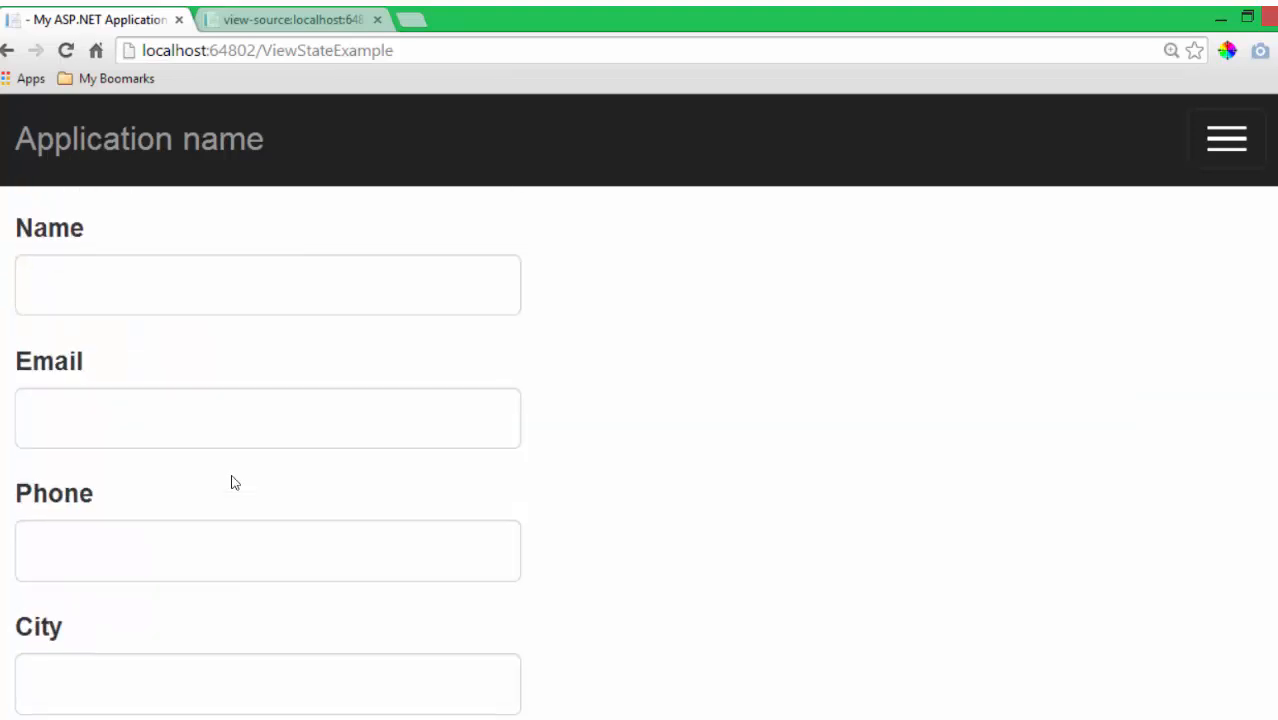
pyautogui.scroll(-3)
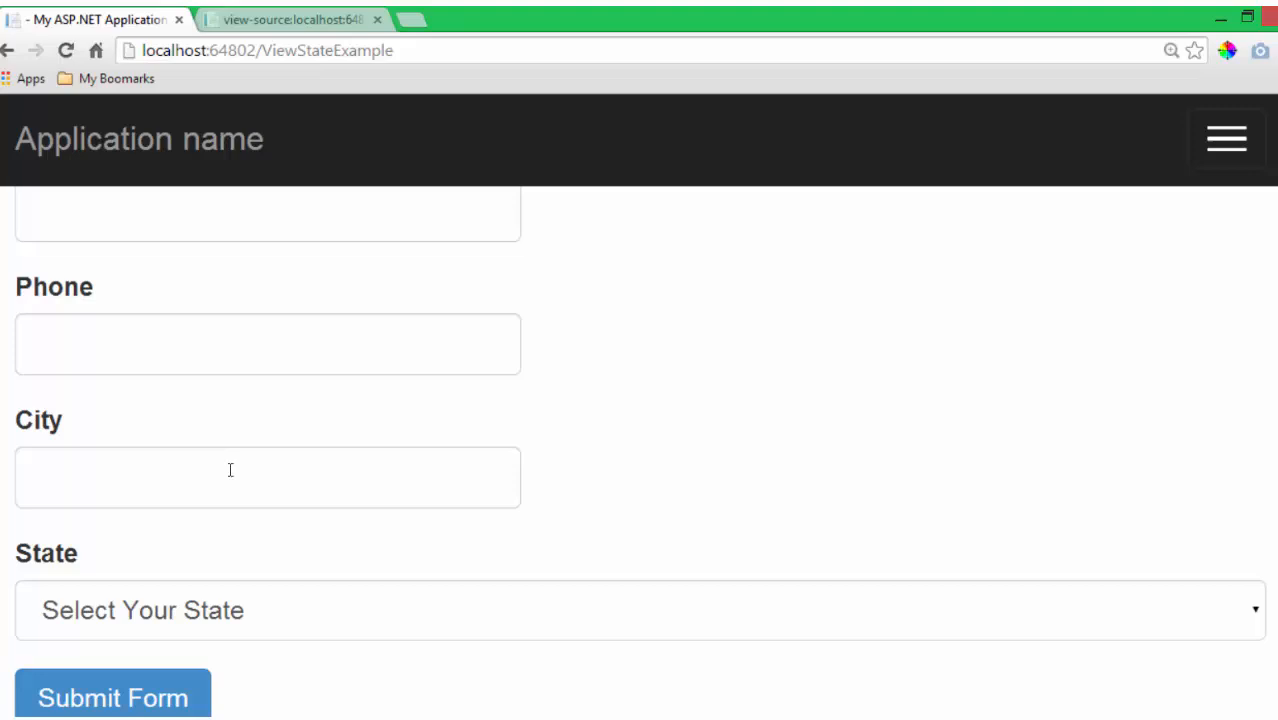
pyautogui.scroll(3)
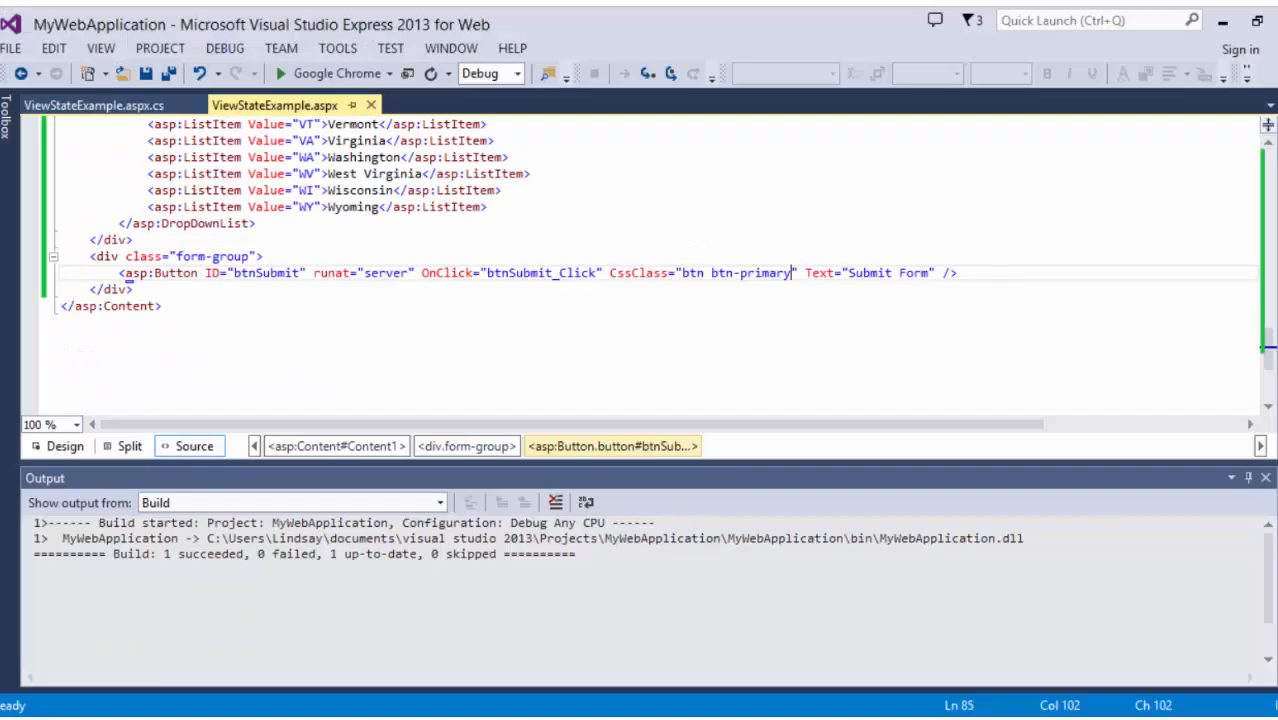
# Step: Review the top of ViewStateExample.aspx and highlight the txtNickName textbox ID
pyautogui.scroll(3)
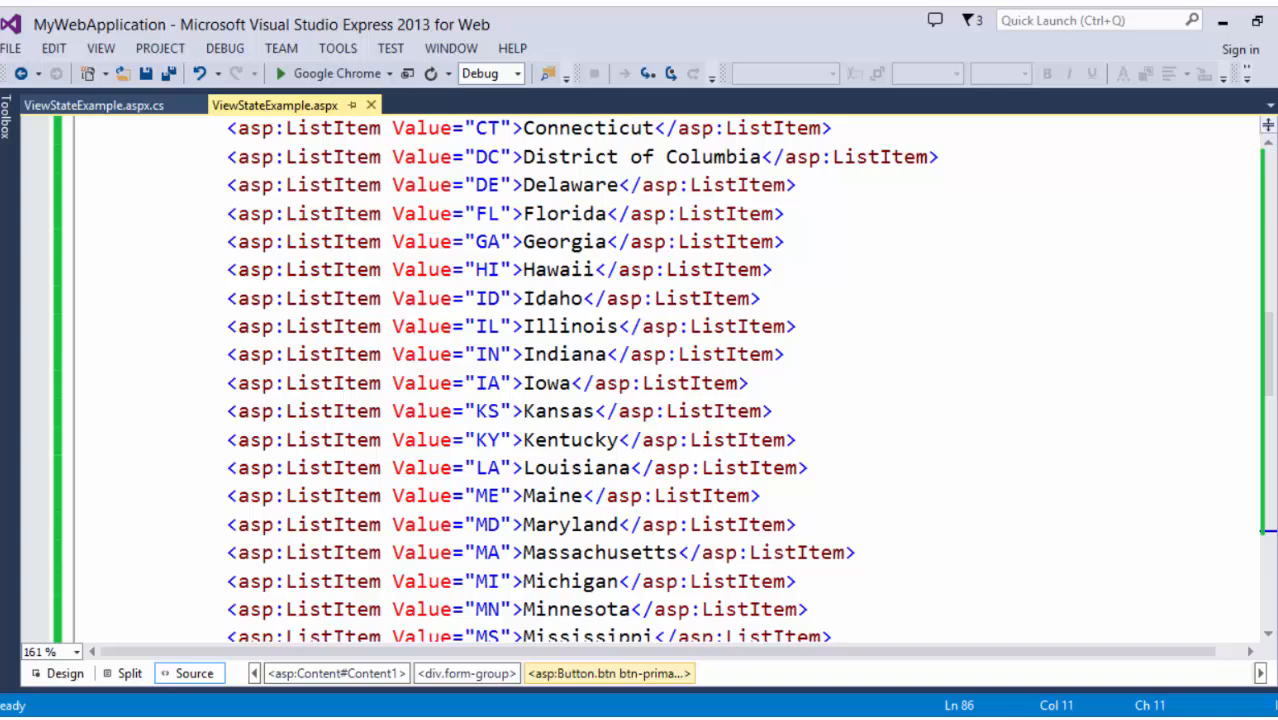
pyautogui.scroll(3)
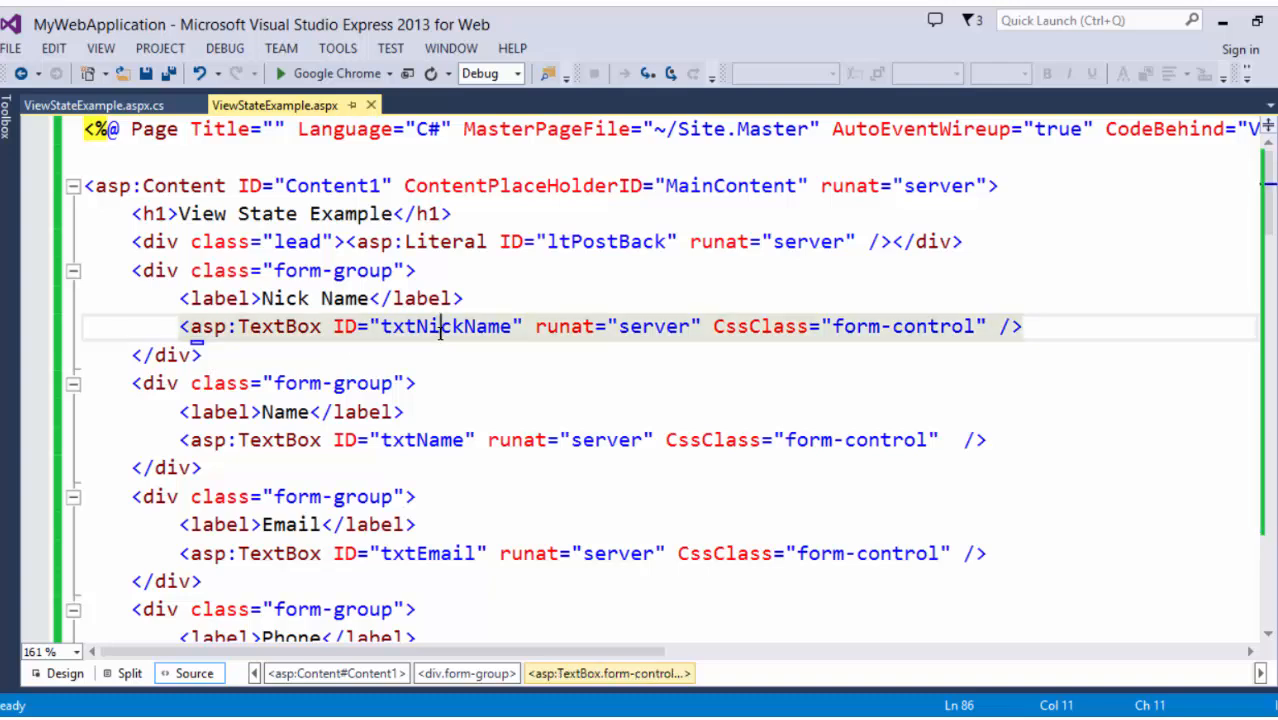
pyautogui.doubleClick(446, 326)
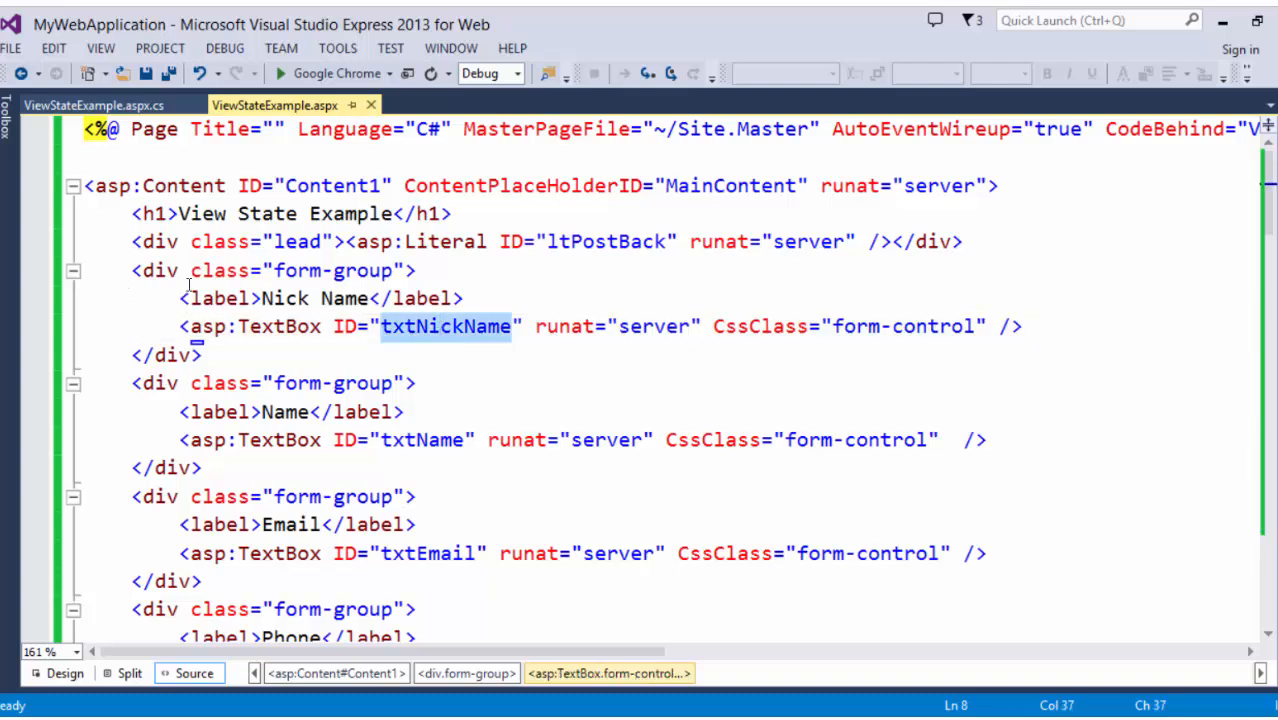
# Step: Review the remaining markup, highlight btnSubmit_Click, and open ViewStateExample.aspx.cs
pyautogui.scroll(-3)
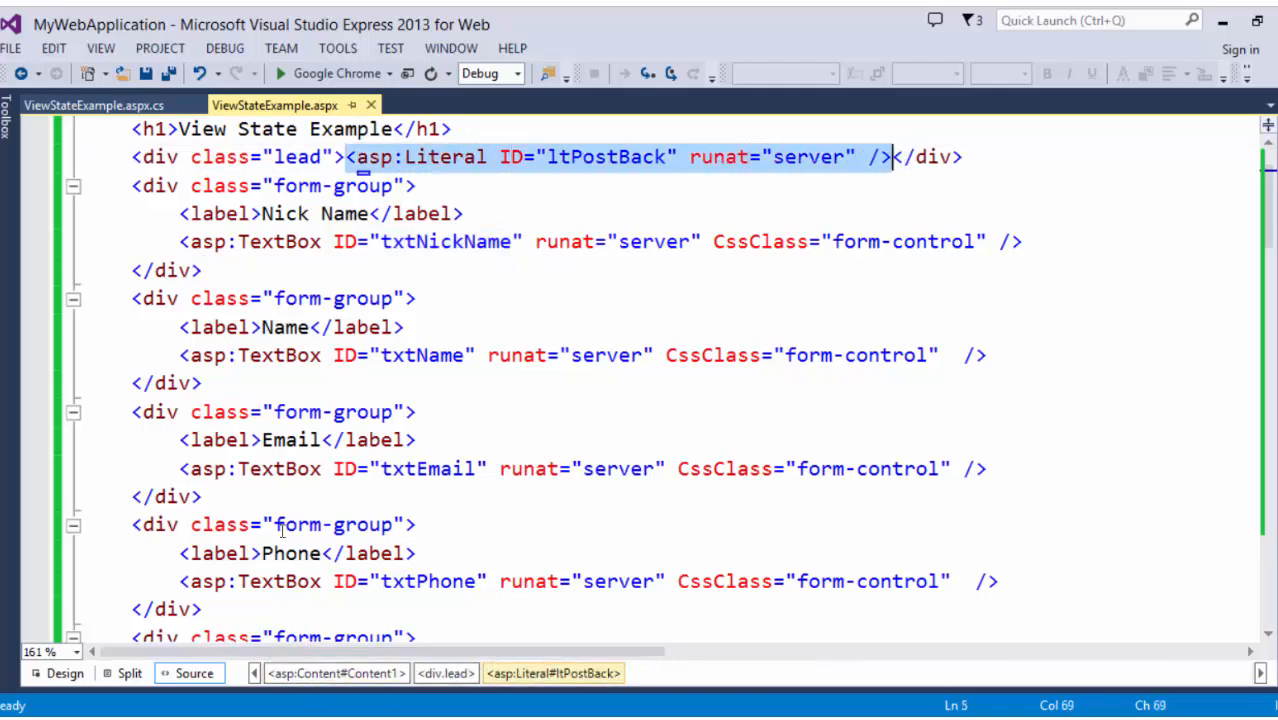
pyautogui.scroll(-3)
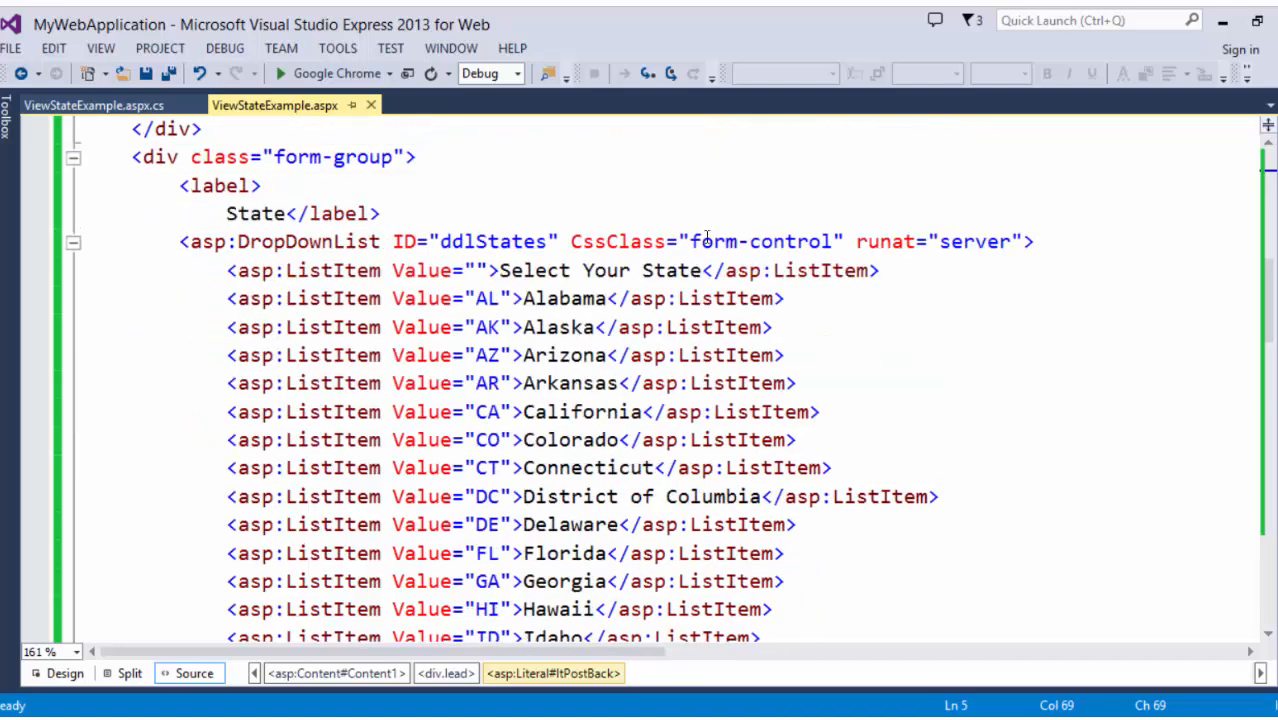
pyautogui.scroll(-3)
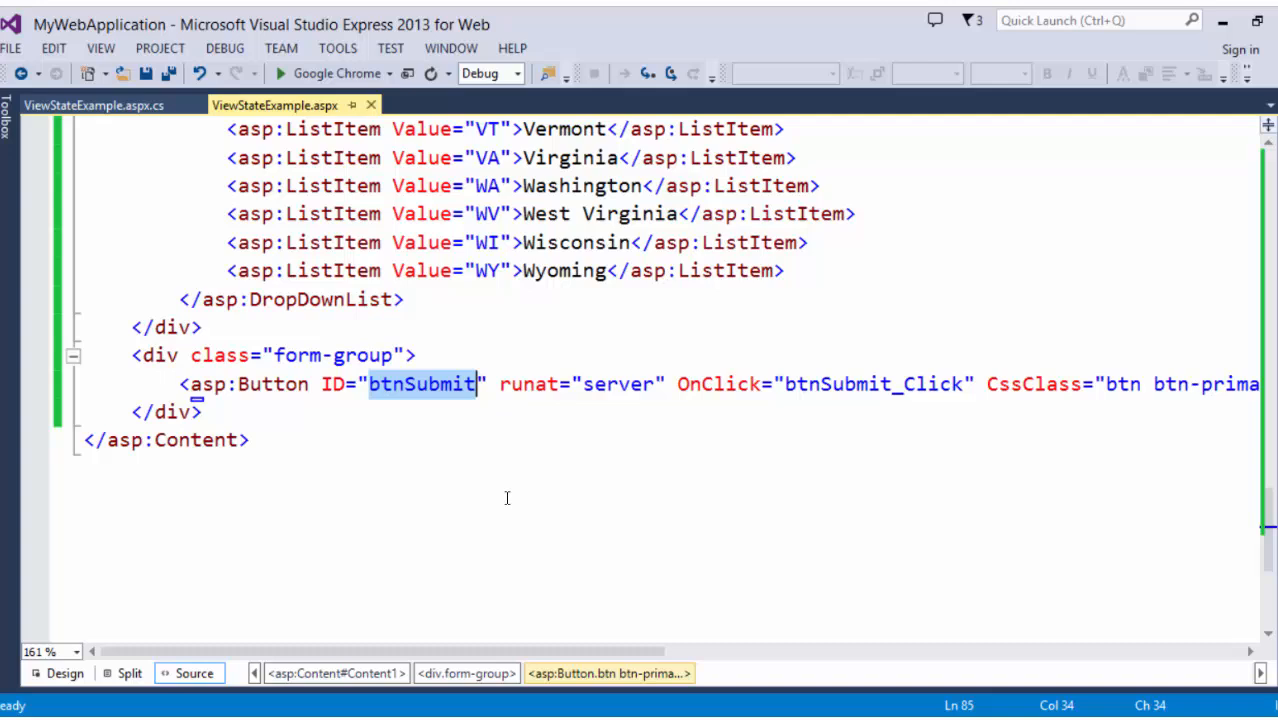
pyautogui.doubleClick(873, 384)
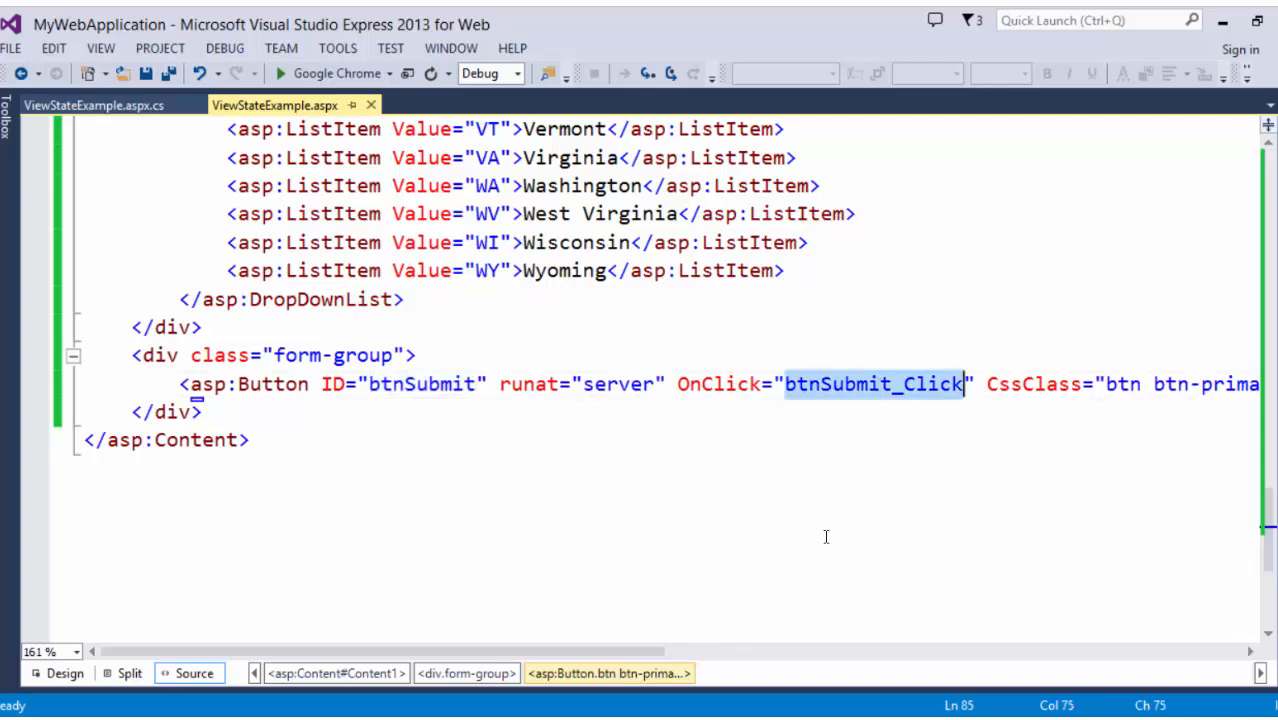
pyautogui.moveTo(600, 375)
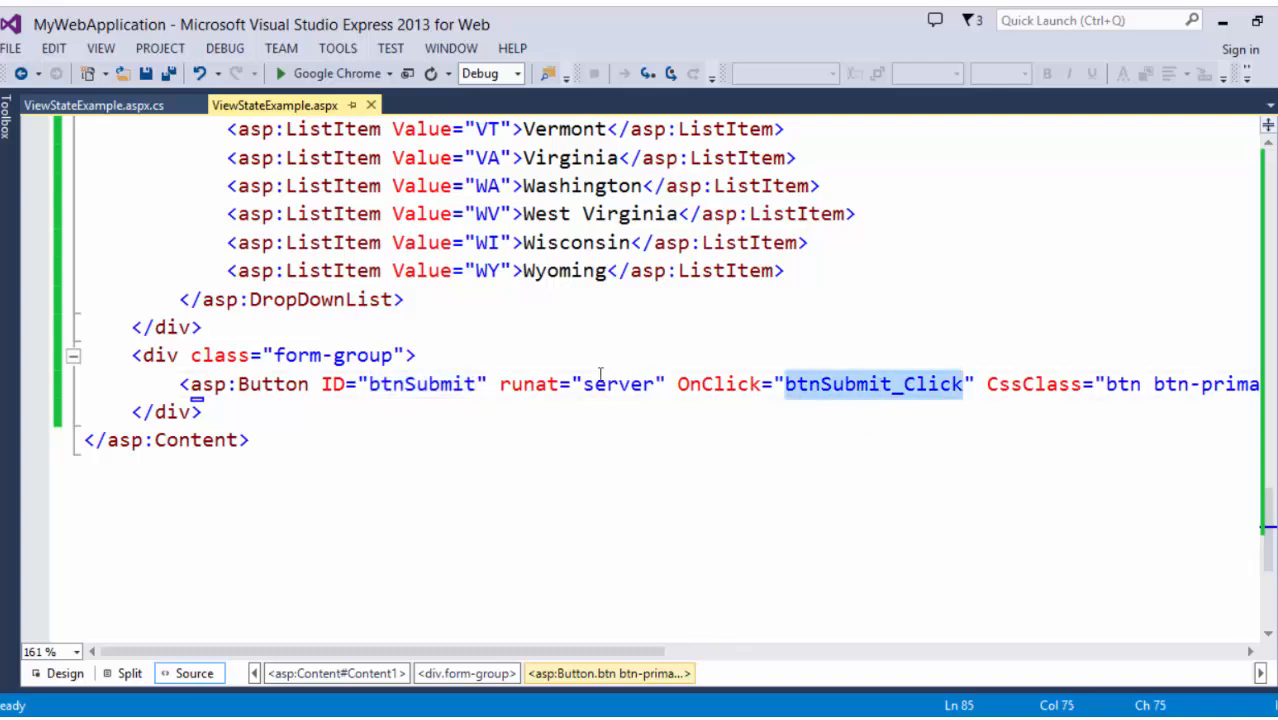
pyautogui.click(93, 105)
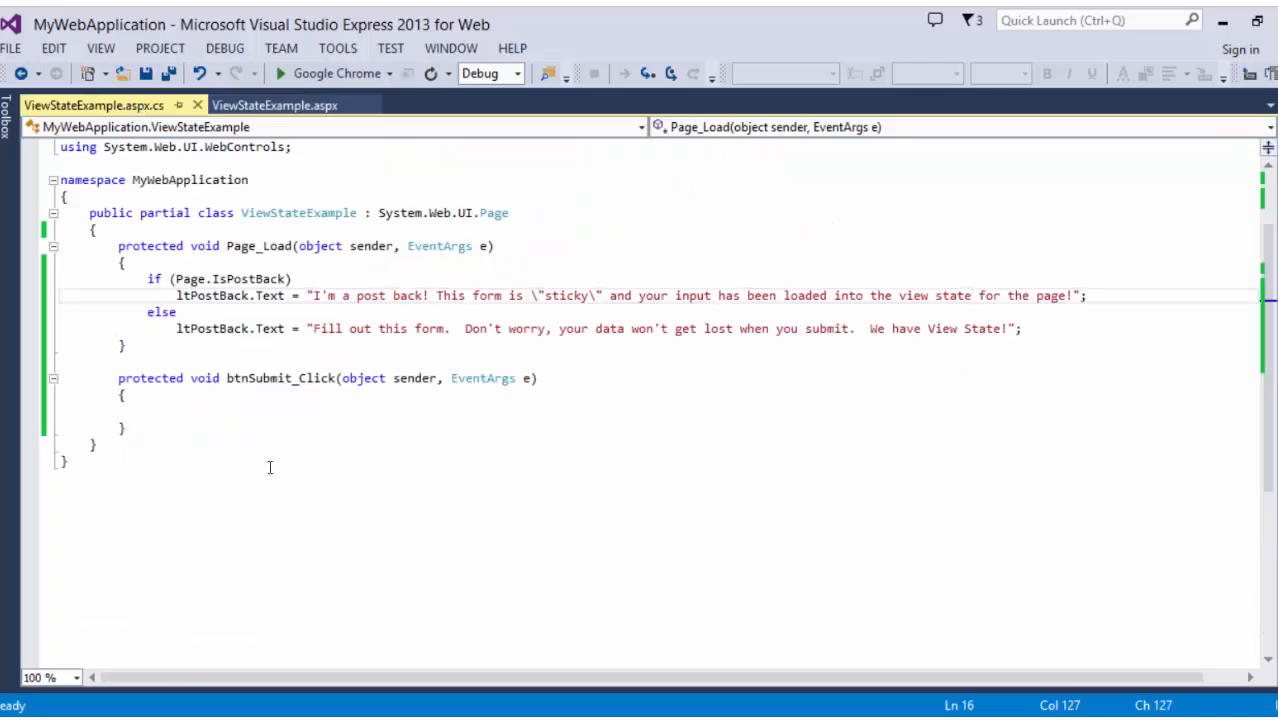
# Step: Highlight the IsPostBack check in Page_Load and the btnSubmit_Click handler
pyautogui.scroll(-3)
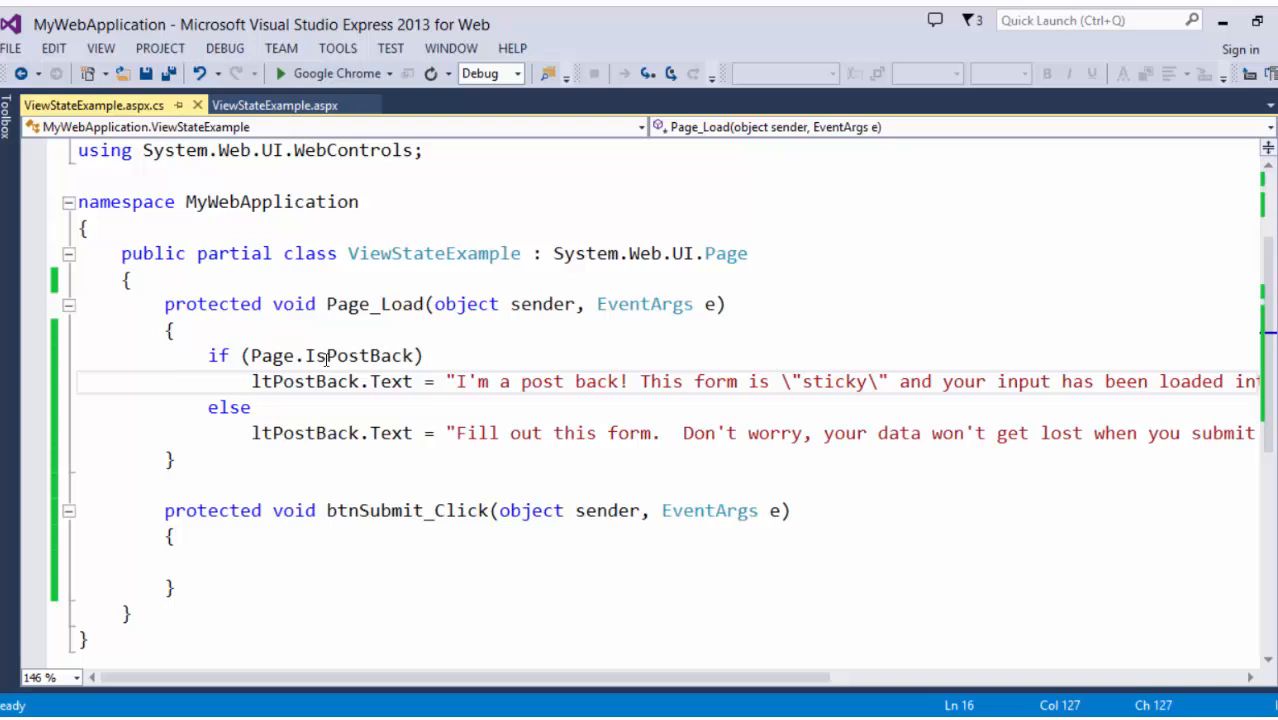
pyautogui.doubleClick(374, 304)
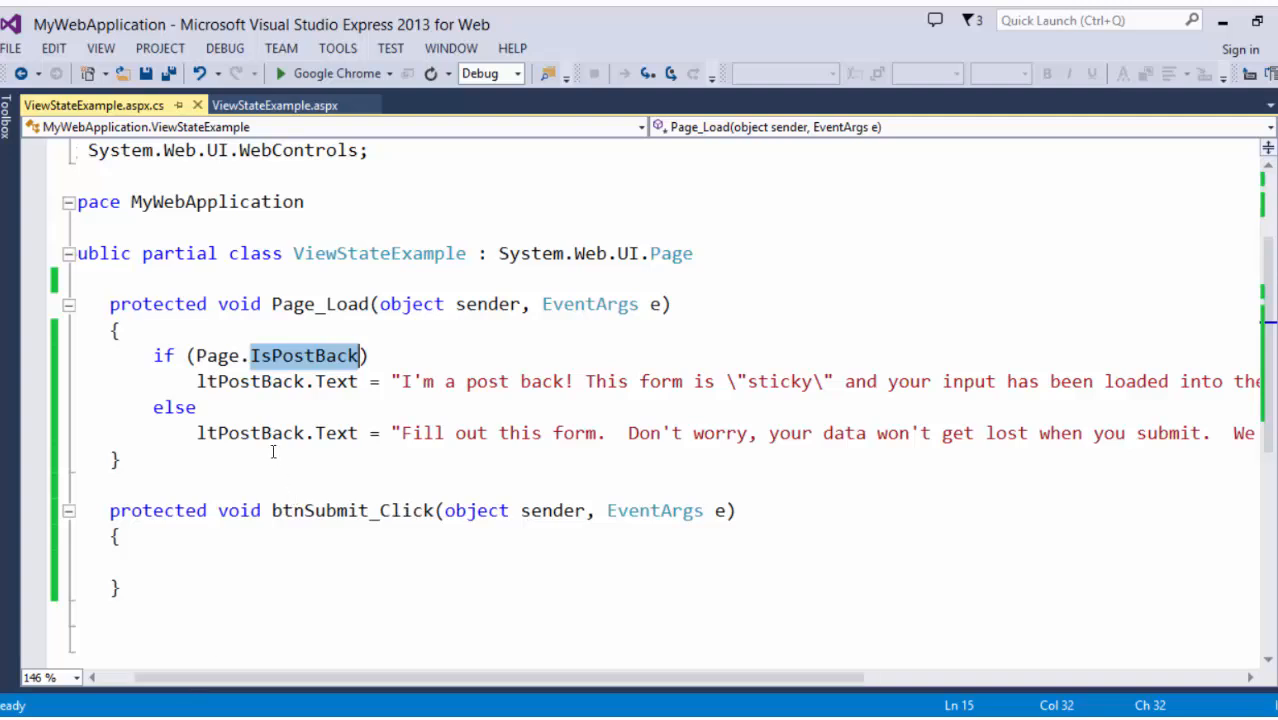
pyautogui.doubleClick(250, 433)
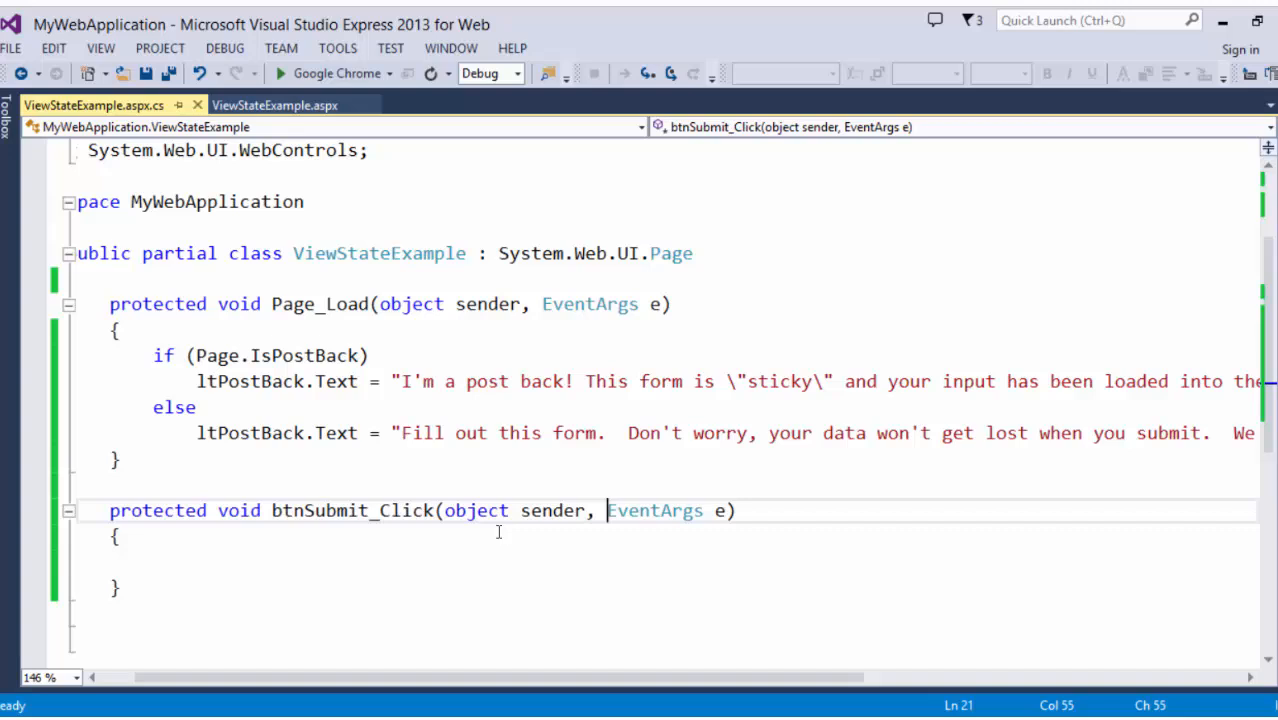
pyautogui.doubleClick(654, 510)
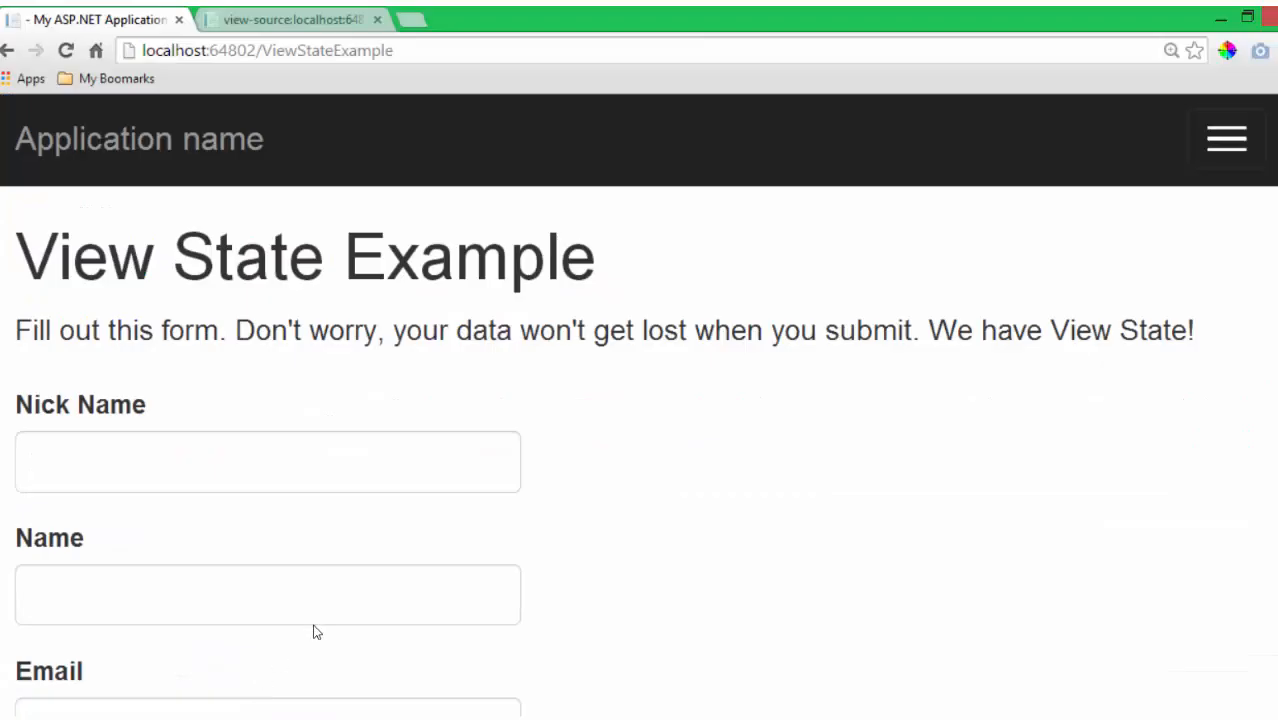
pyautogui.moveTo(560, 480)
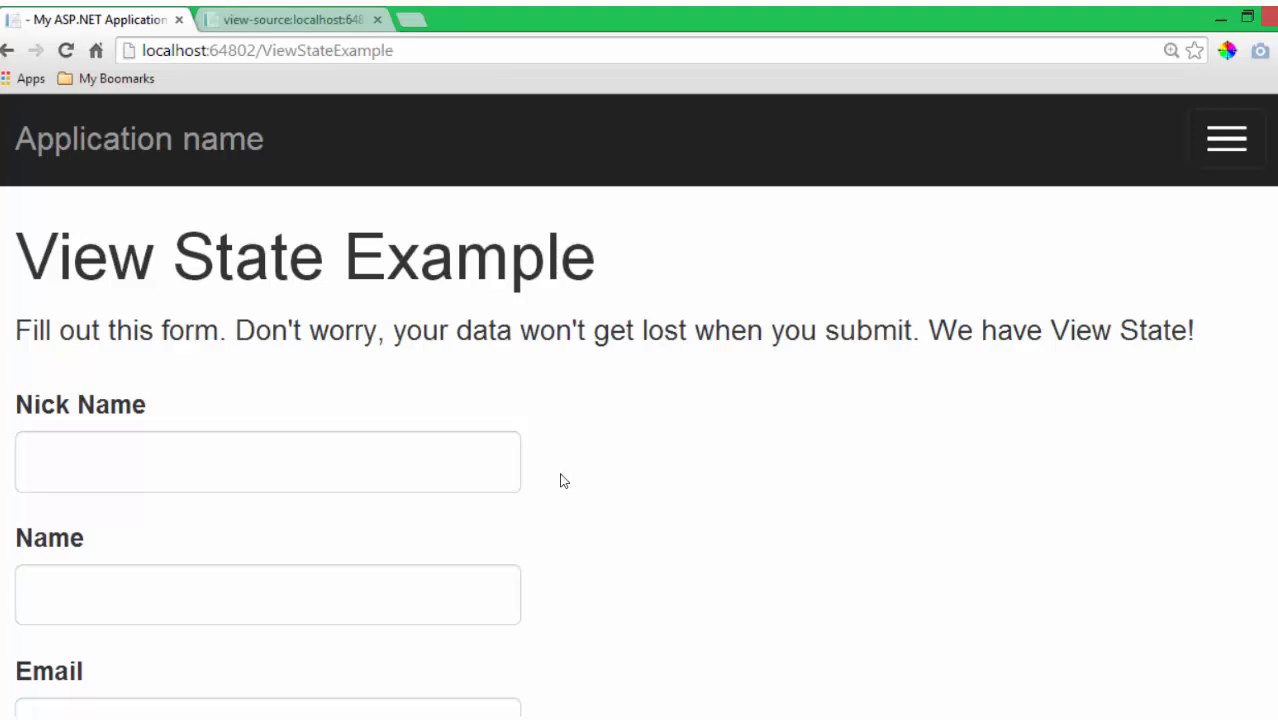
# Step: Enter nickname Barkey, name Bob Barker, city Medford, and choose Oregon
pyautogui.click(267, 461)
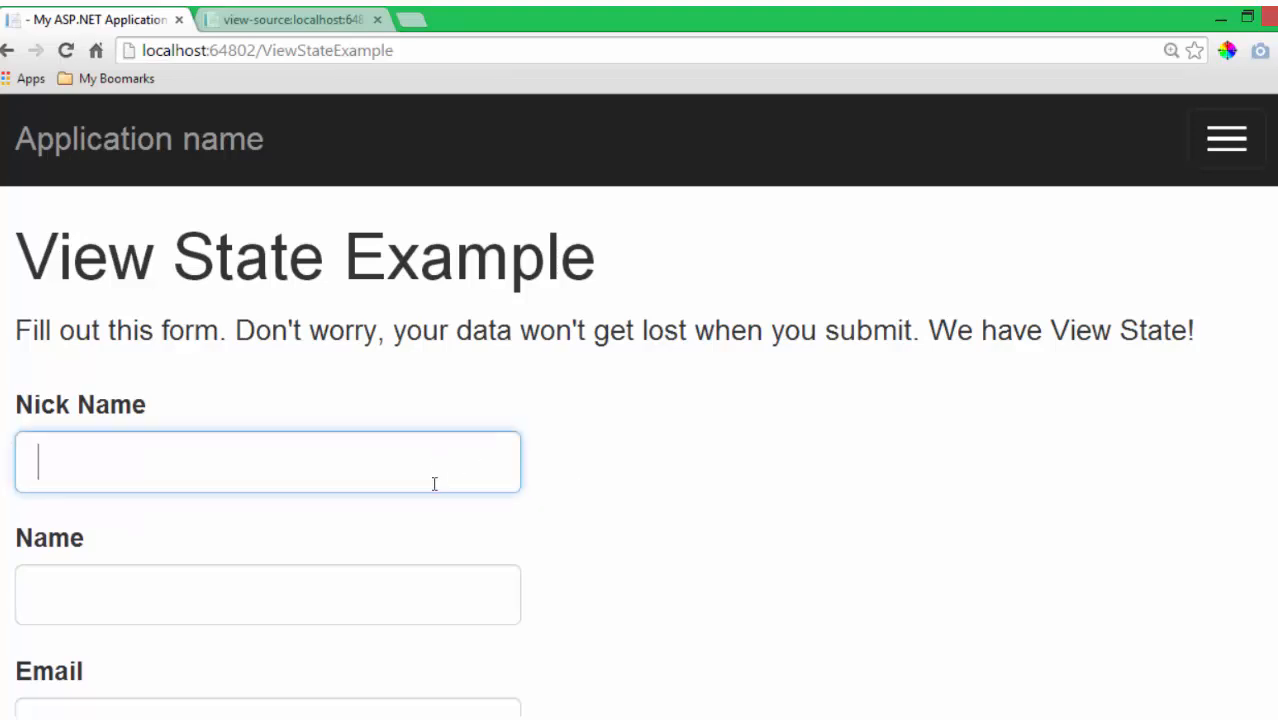
pyautogui.write('Barkey')
pyautogui.click(268, 595)
pyautogui.write('N')
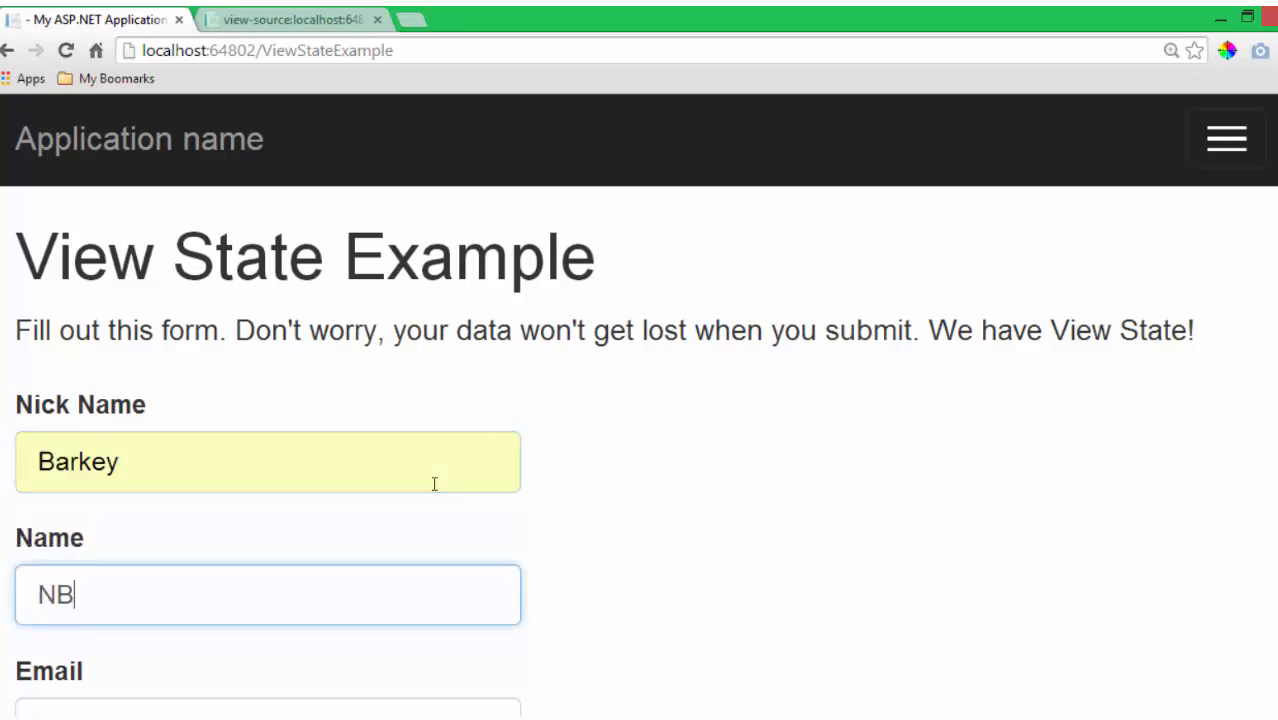
pyautogui.write('Bob Barker')
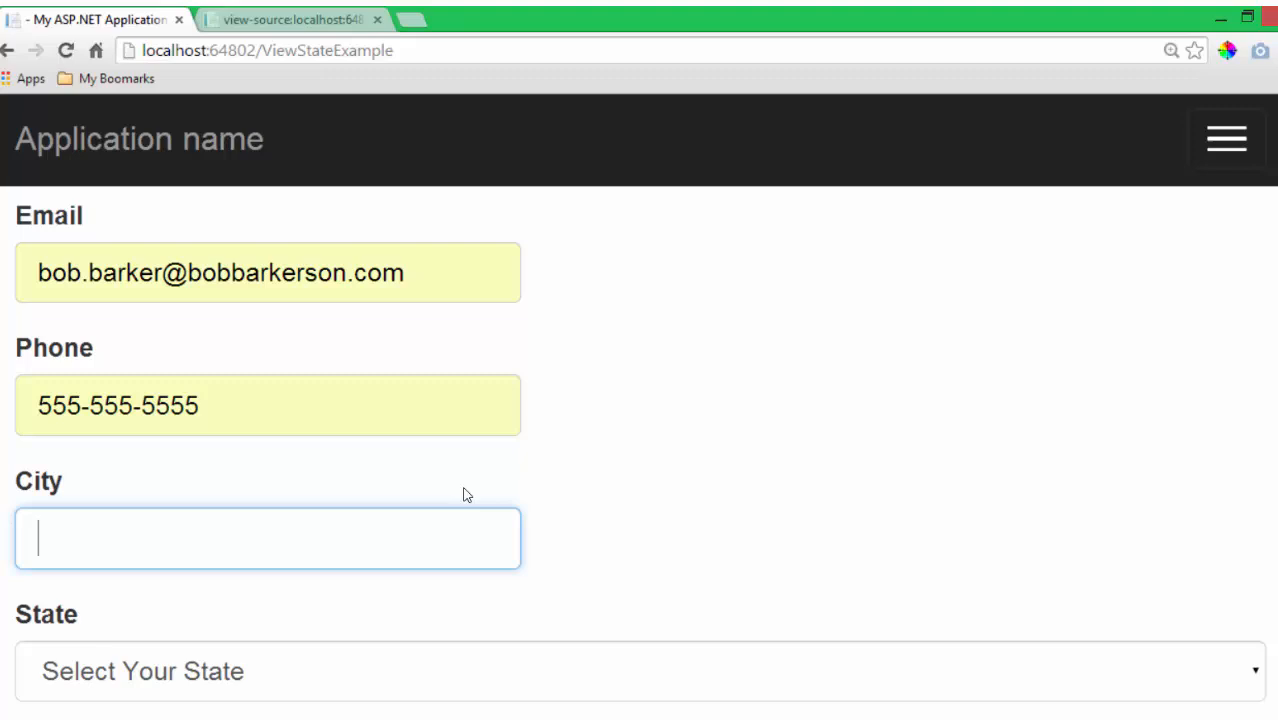
pyautogui.write('Medford')
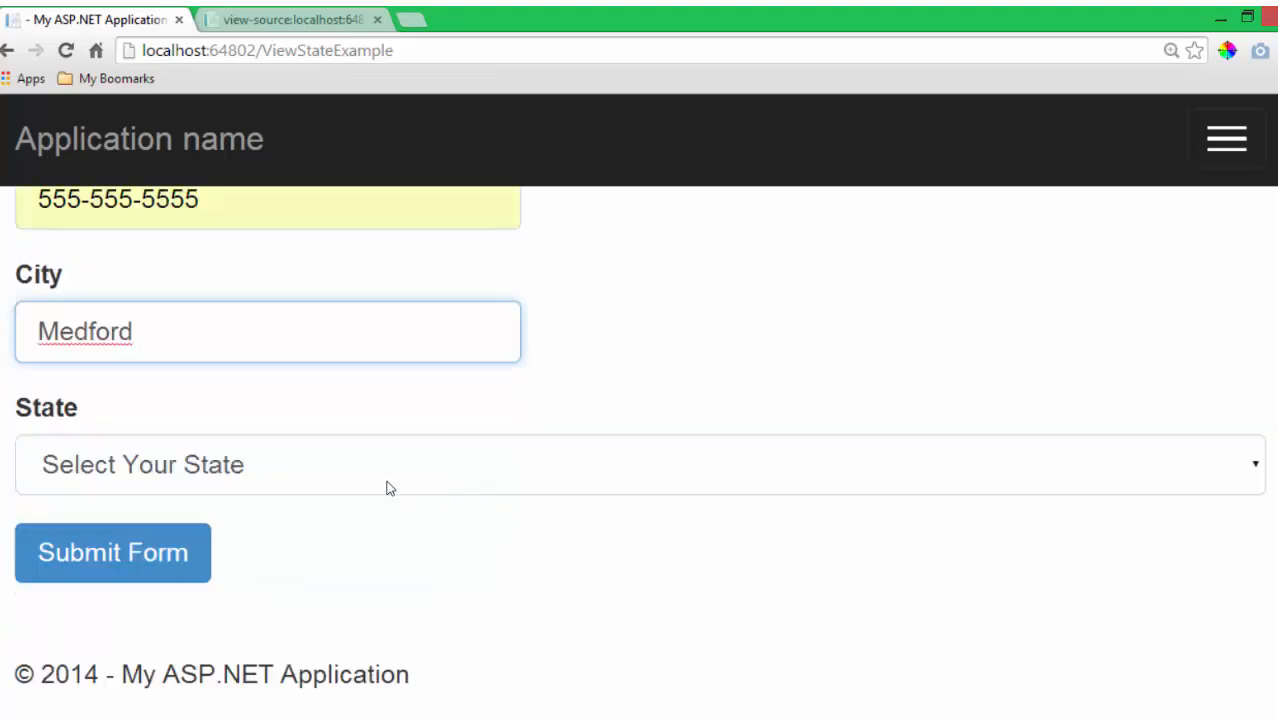
pyautogui.click(640, 464)
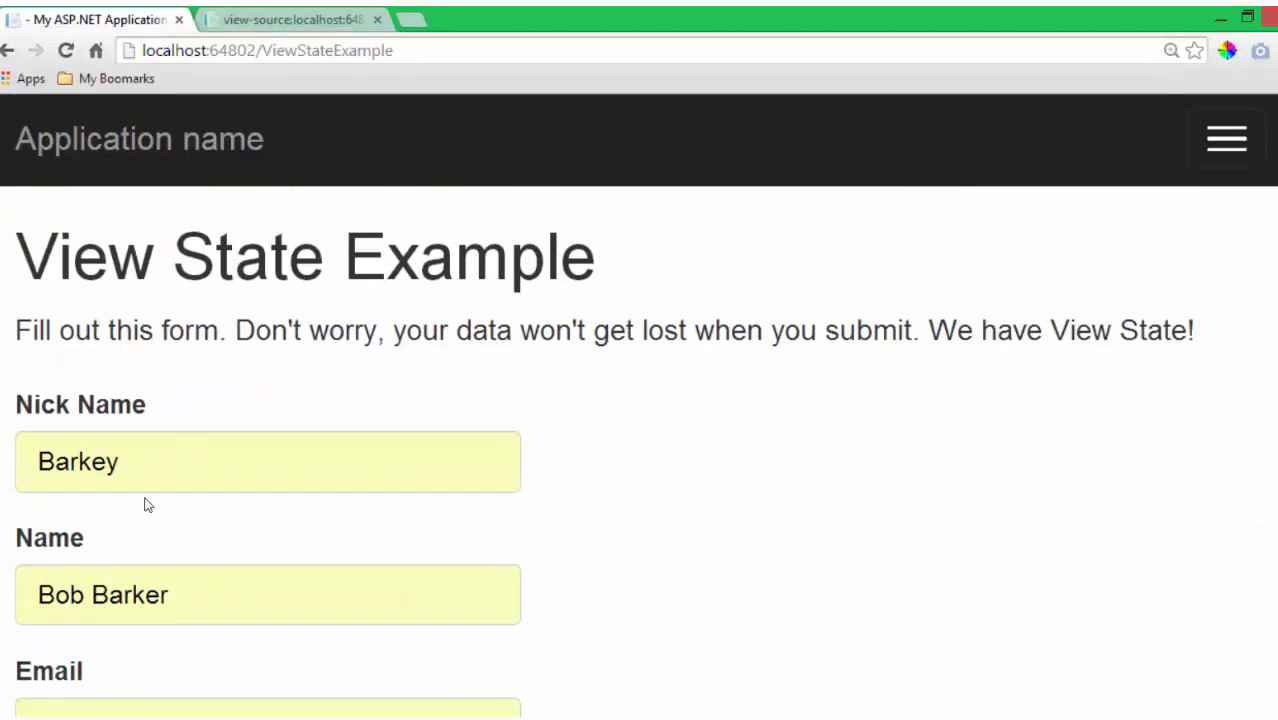
pyautogui.moveTo(715, 390)
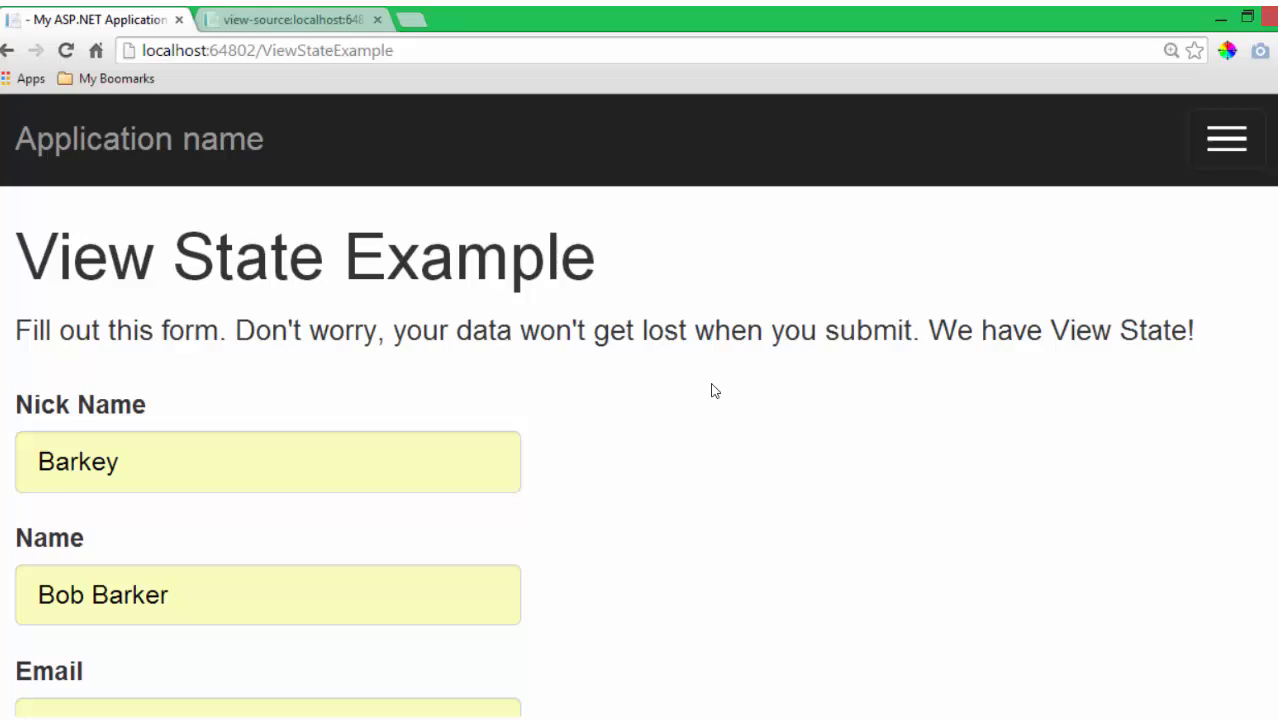
pyautogui.moveTo(717, 487)
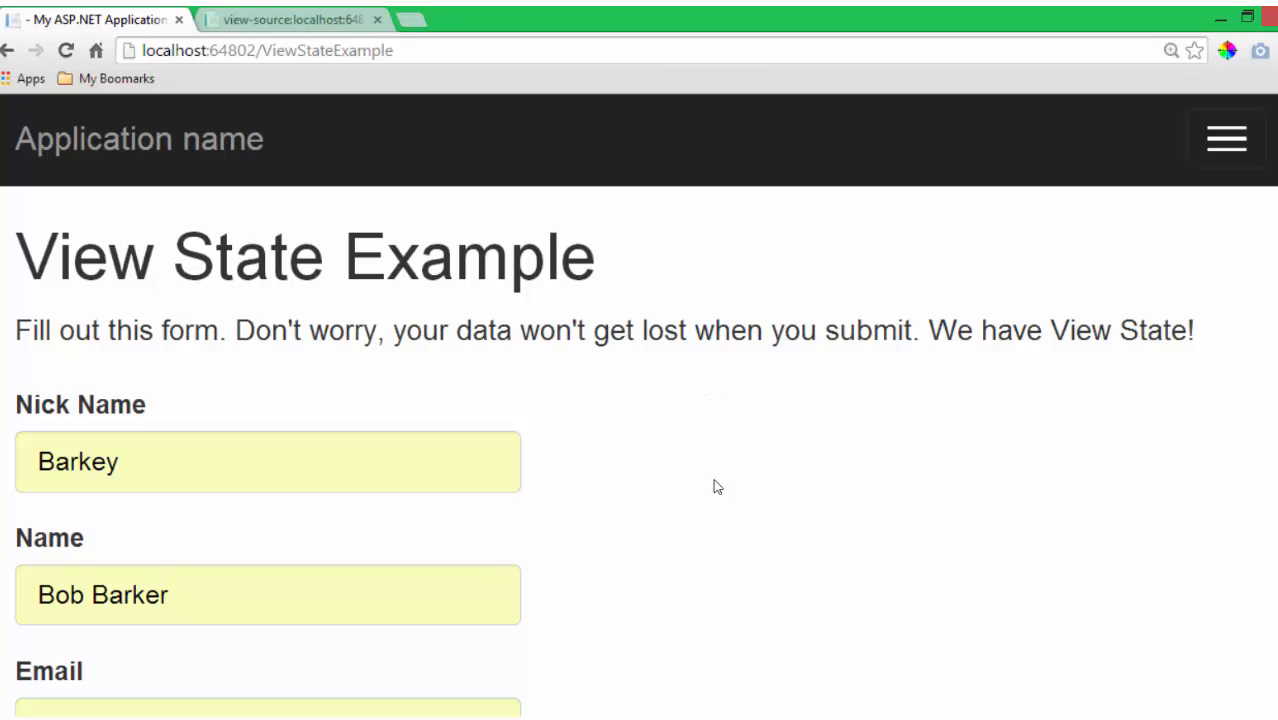
pyautogui.moveTo(674, 519)
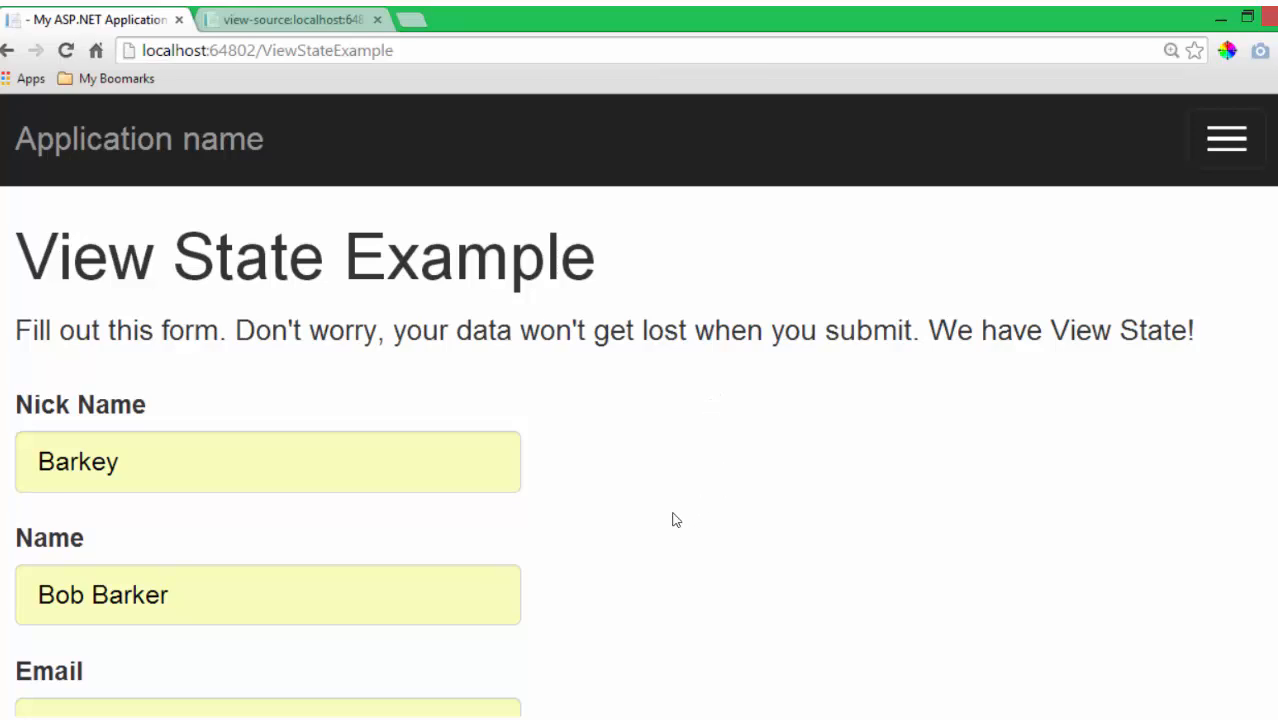
pyautogui.scroll(-3)
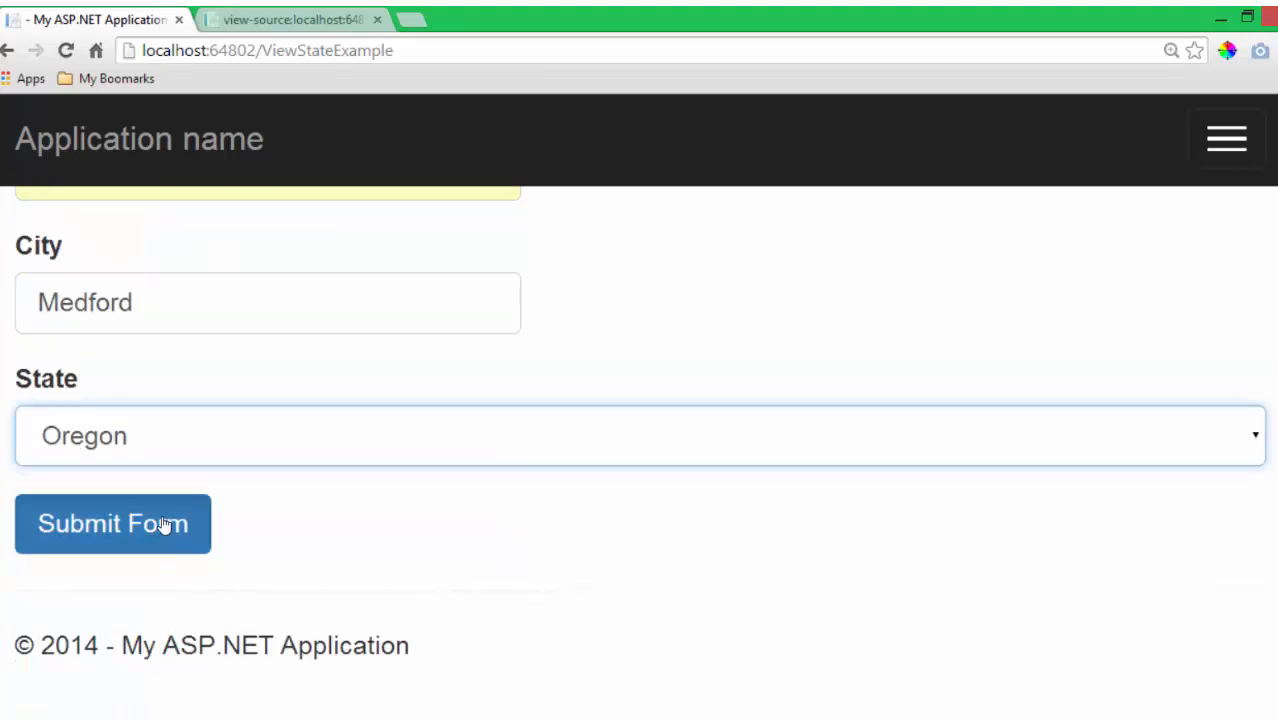
# Step: Submit the form and scroll the postback page to confirm values persisted
pyautogui.click(112, 523)
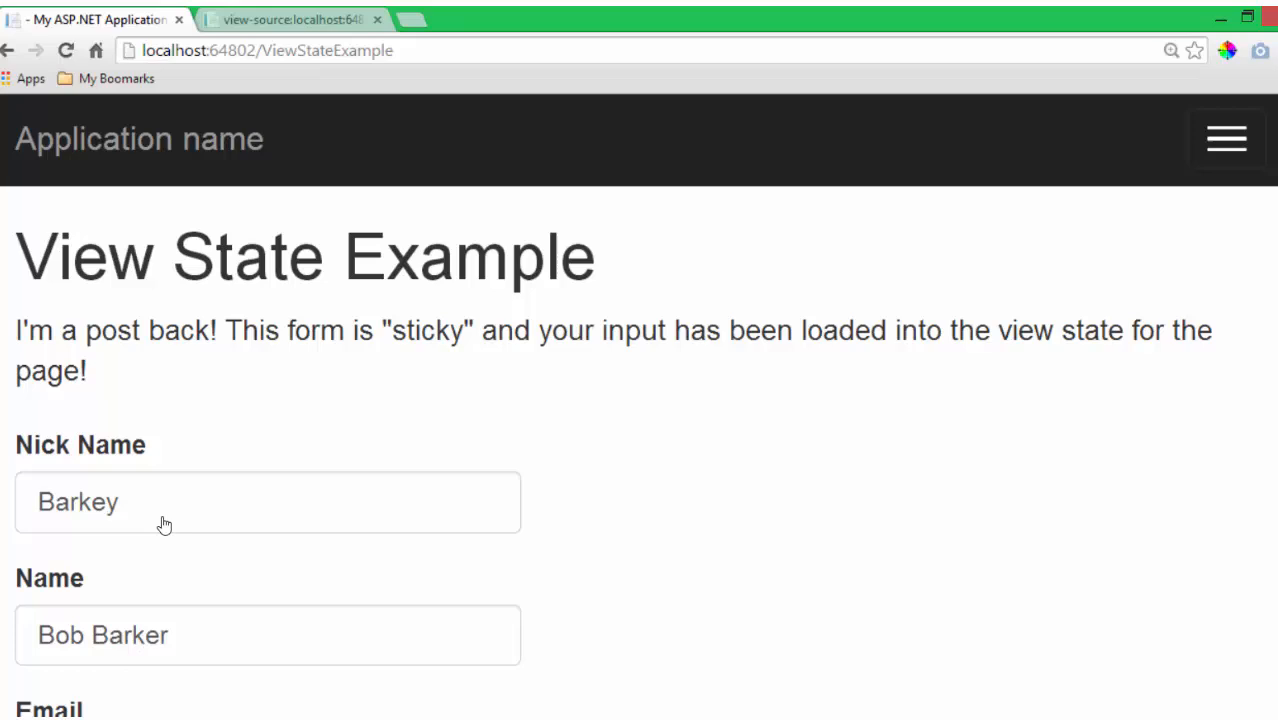
pyautogui.scroll(-3)
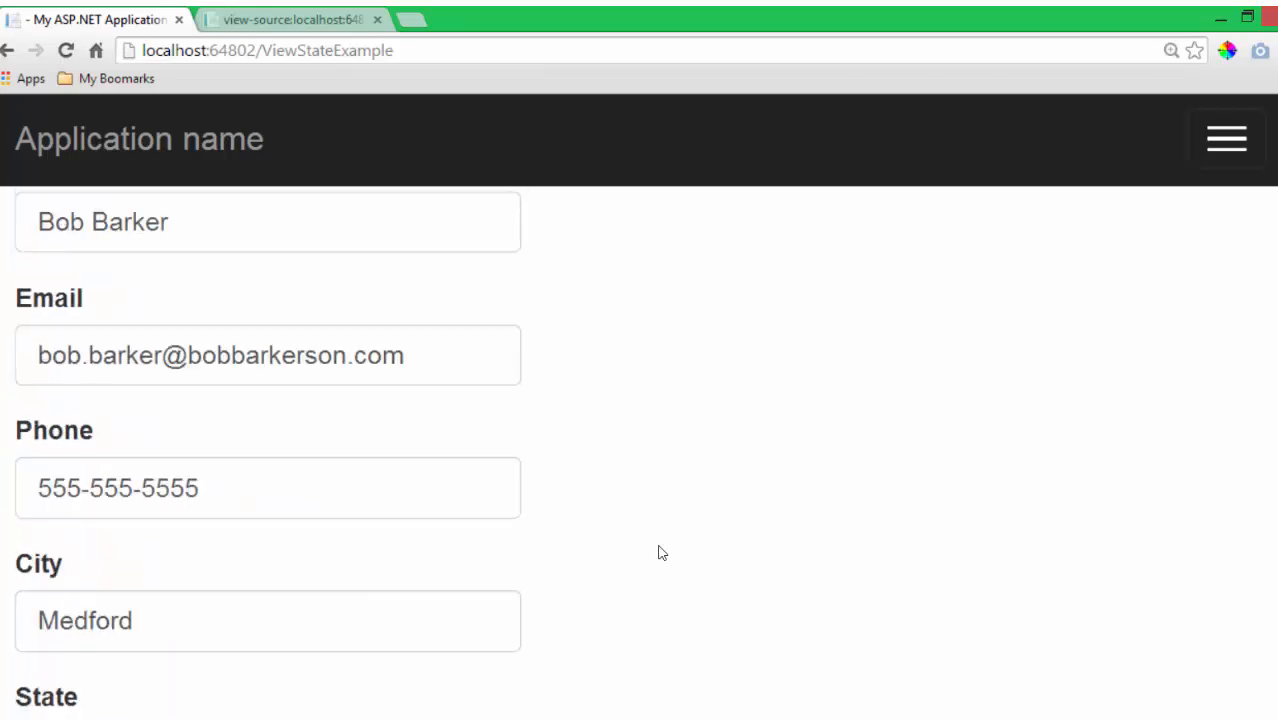
pyautogui.scroll(3)
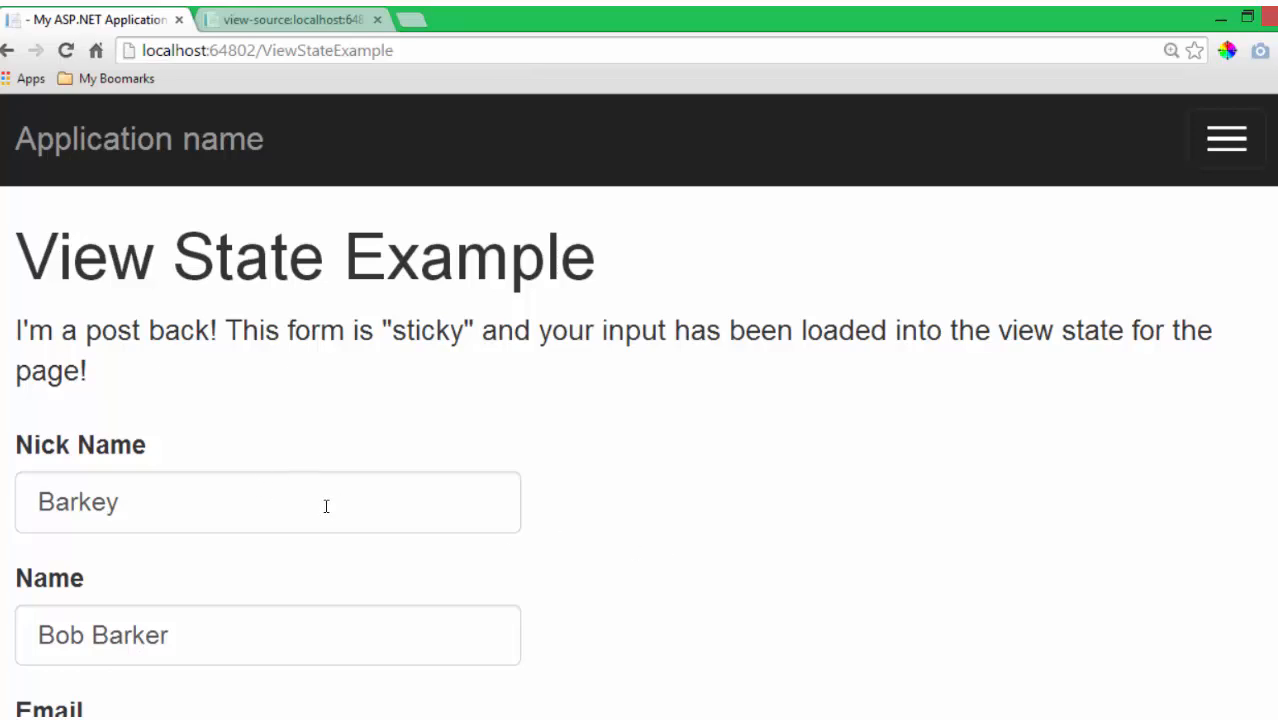
pyautogui.moveTo(280, 504)
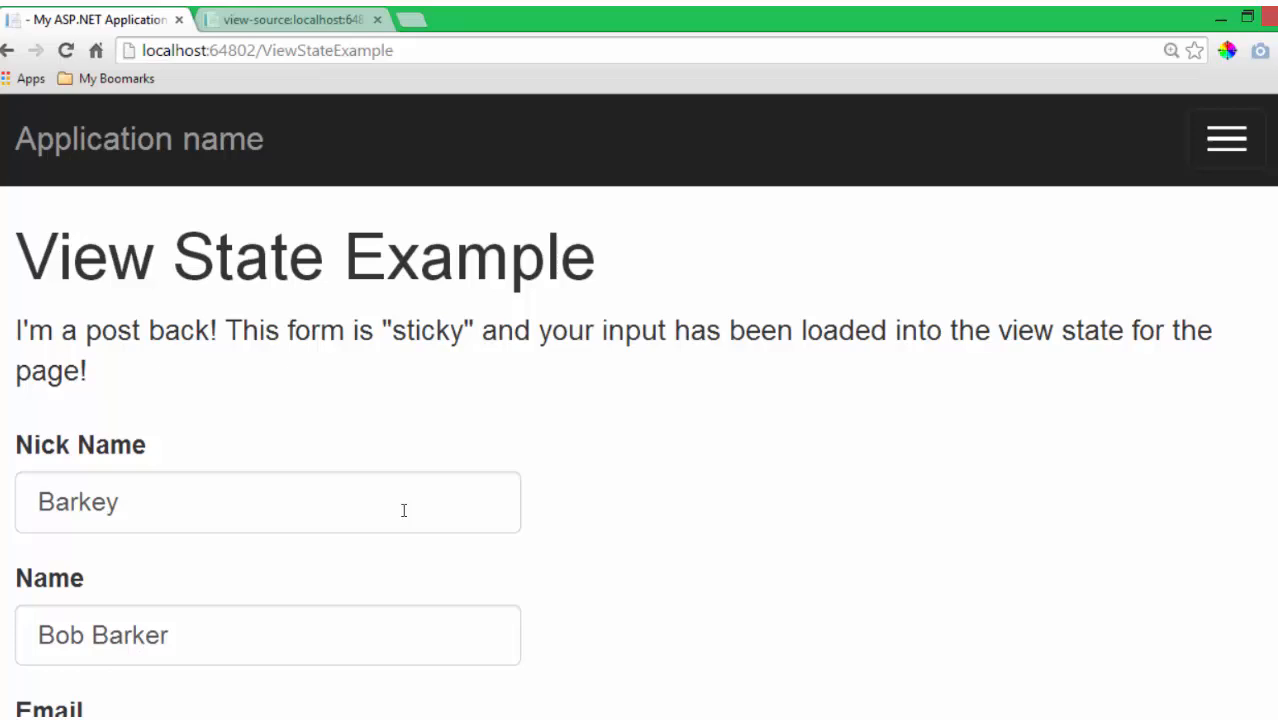
pyautogui.moveTo(548, 528)
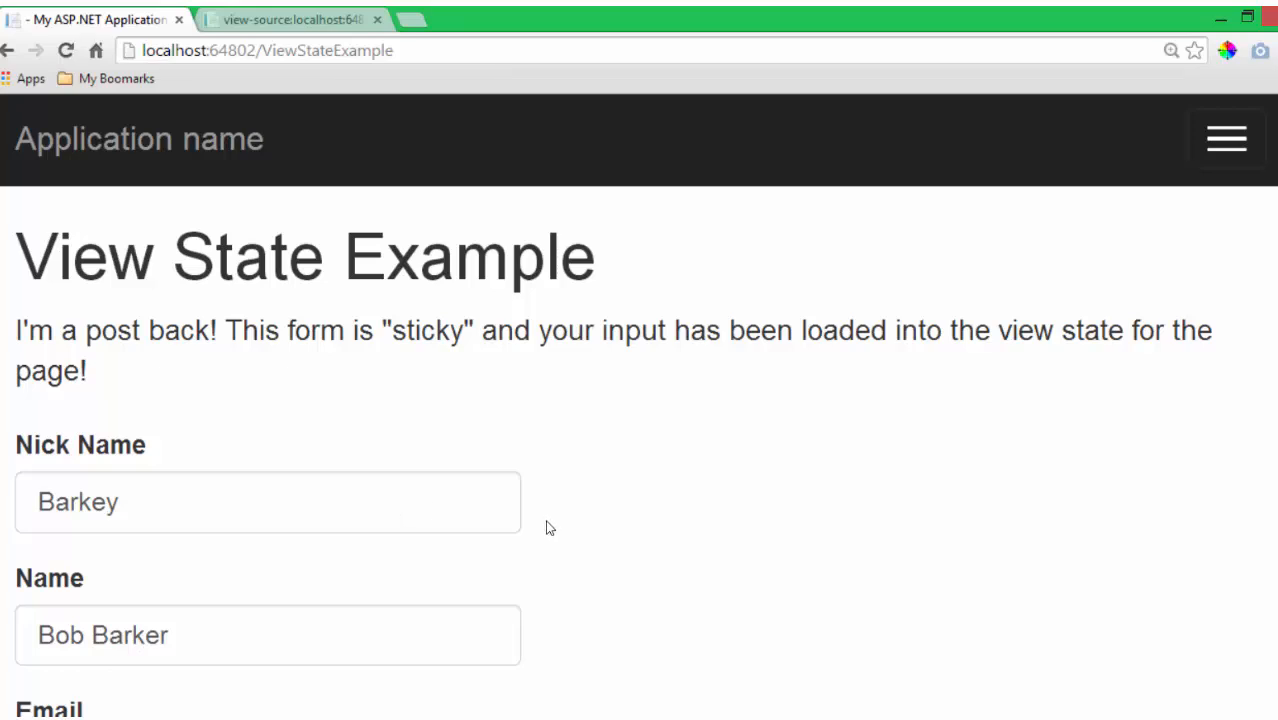
pyautogui.scroll(-3)
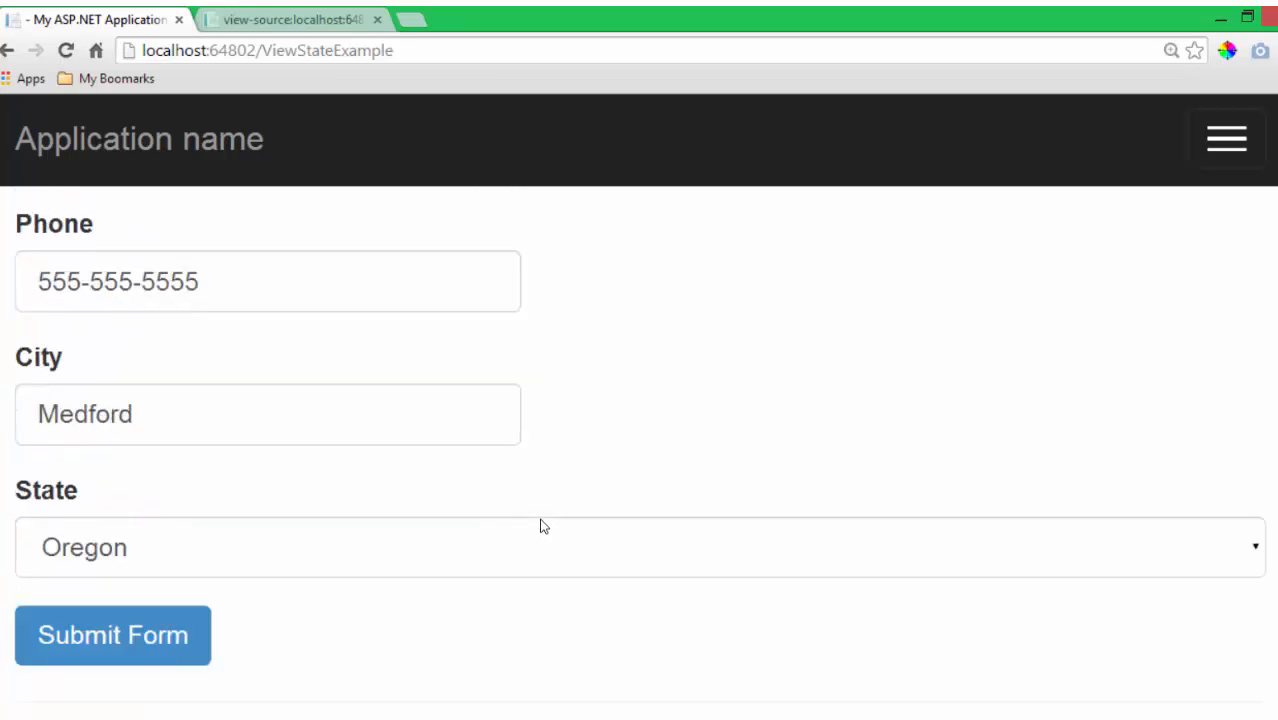
pyautogui.scroll(3)
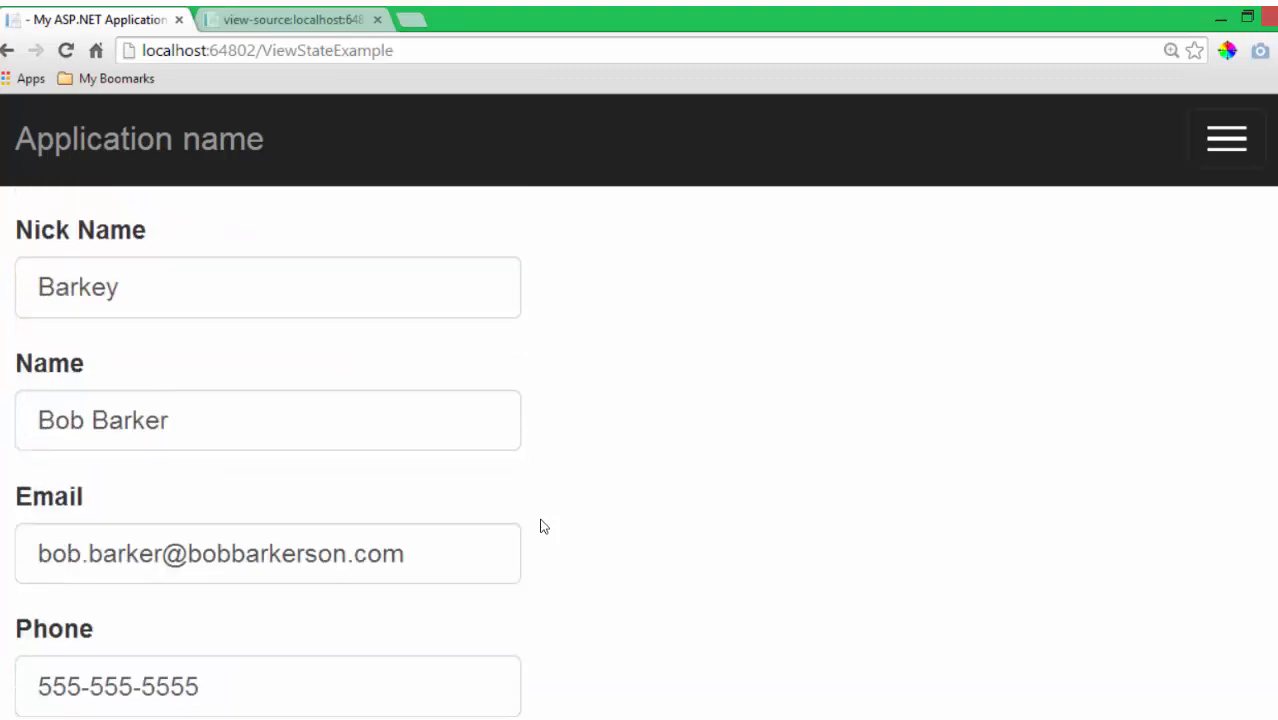
# Step: View the postback page source and select the long __VIEWSTATE value
pyautogui.rightClick(540, 527)
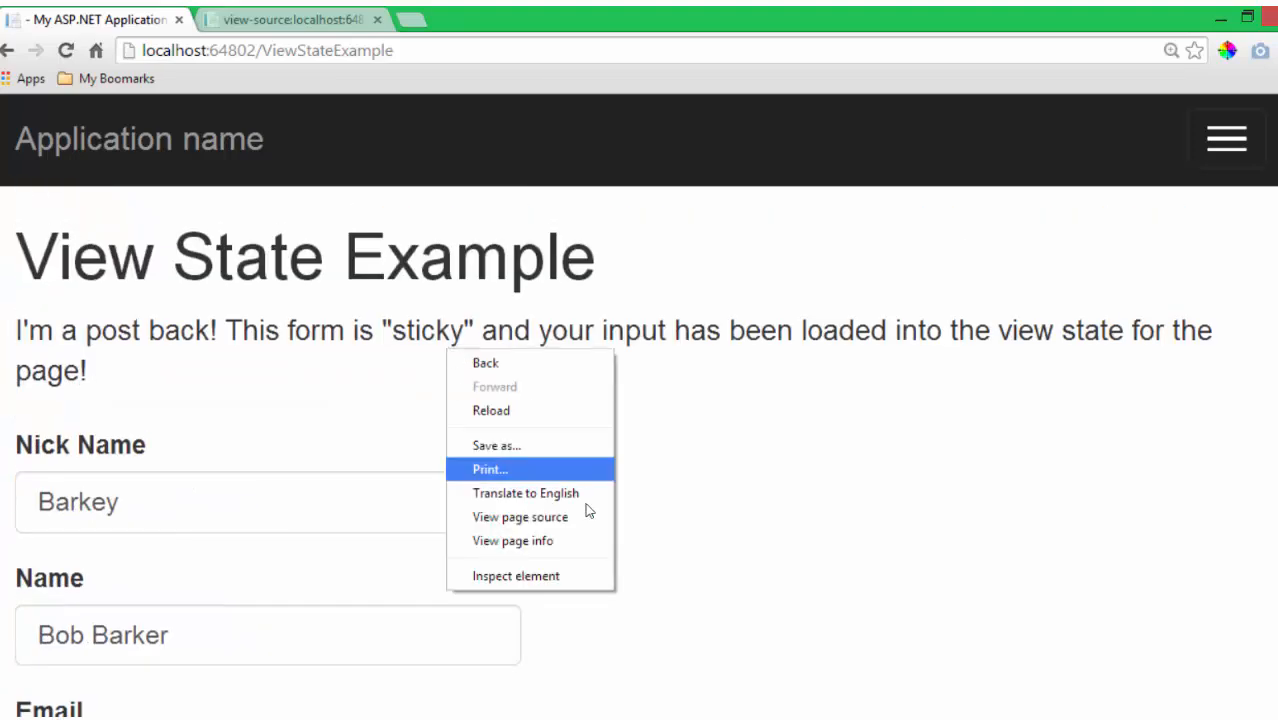
pyautogui.click(520, 516)
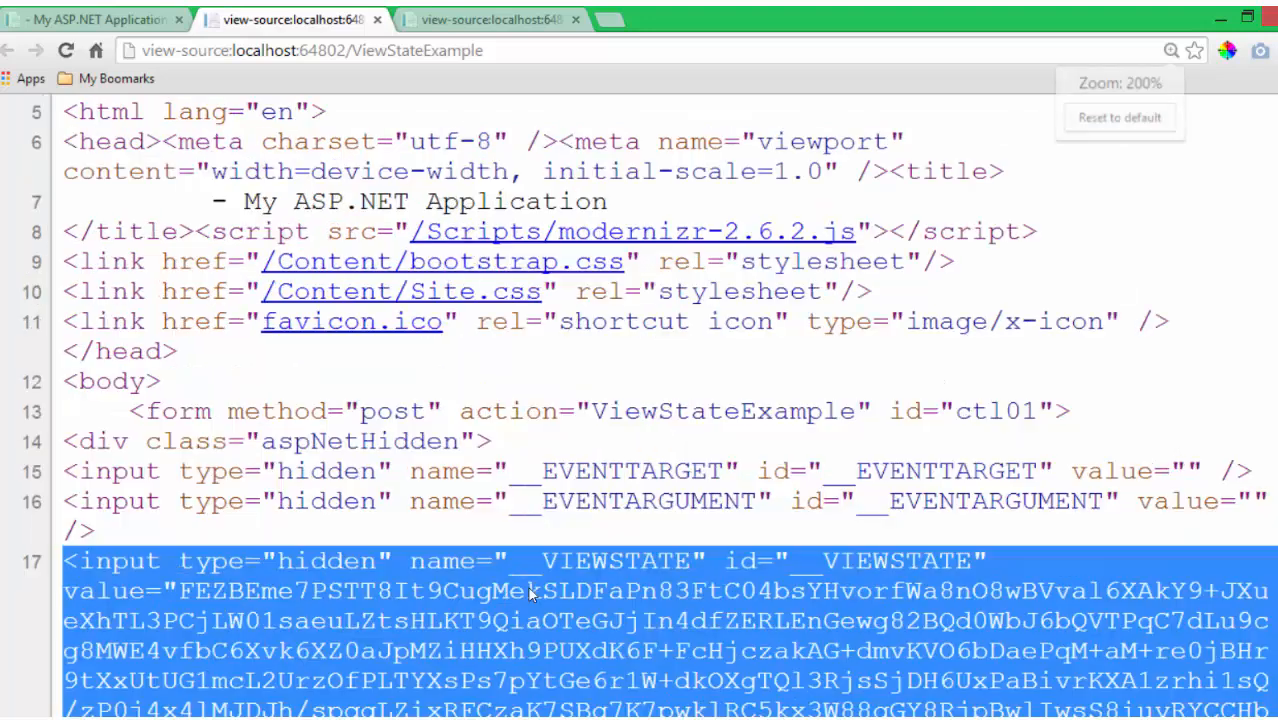
pyautogui.scroll(-3)
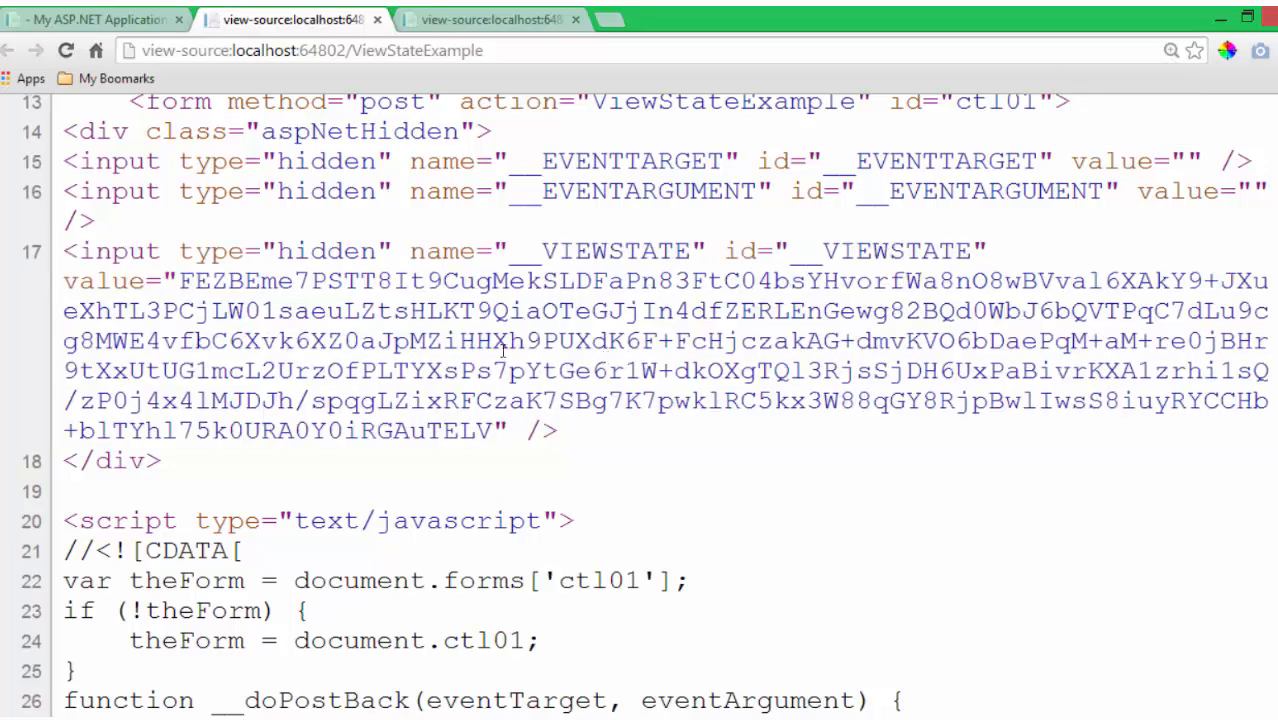
pyautogui.moveTo(178, 280); pyautogui.dragTo(490, 430)
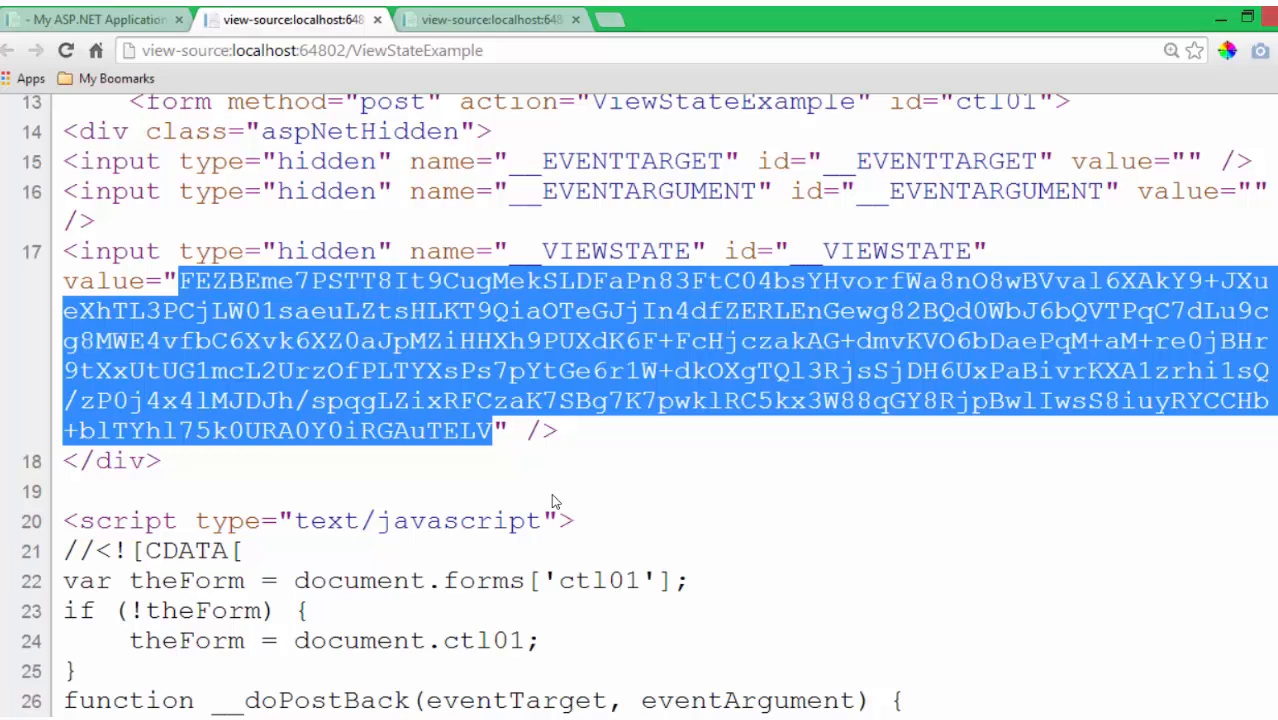
pyautogui.moveTo(528, 490)
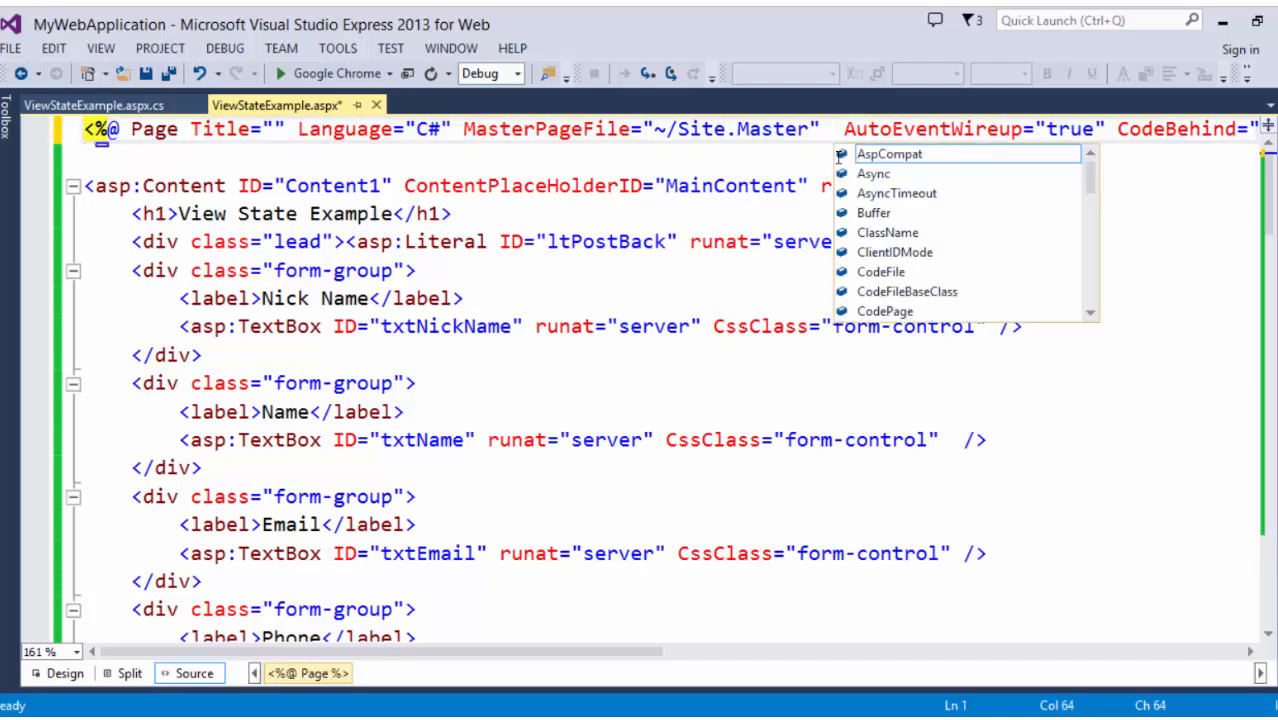
# Step: Type 'vi' in the Page directive and pick ViewStateMode from IntelliSense
pyautogui.write('vi')
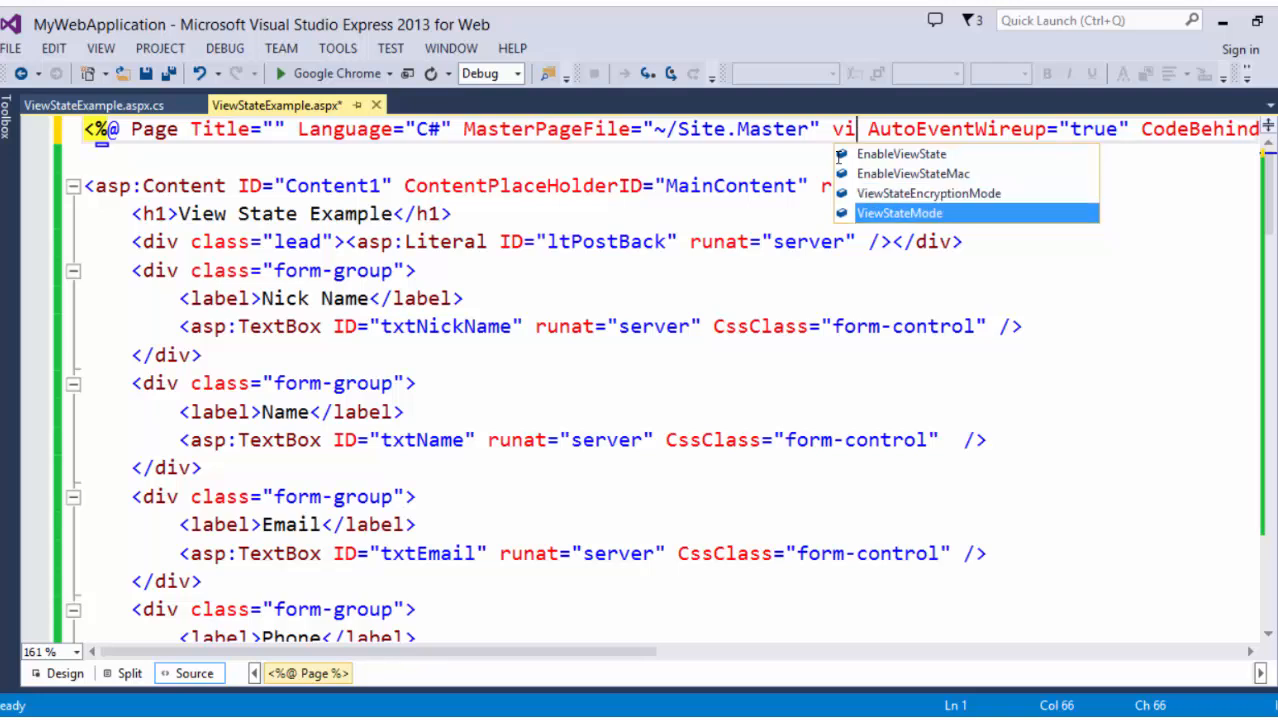
pyautogui.click(899, 213)
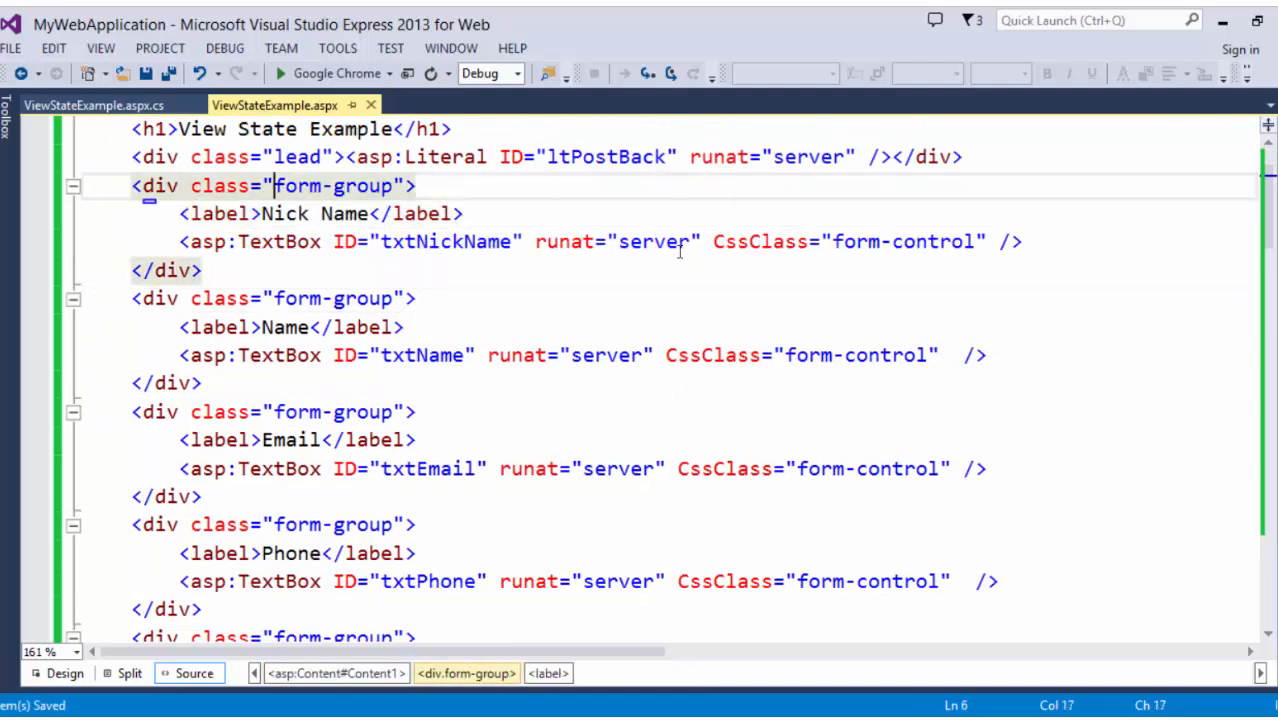
pyautogui.moveTo(660, 462)
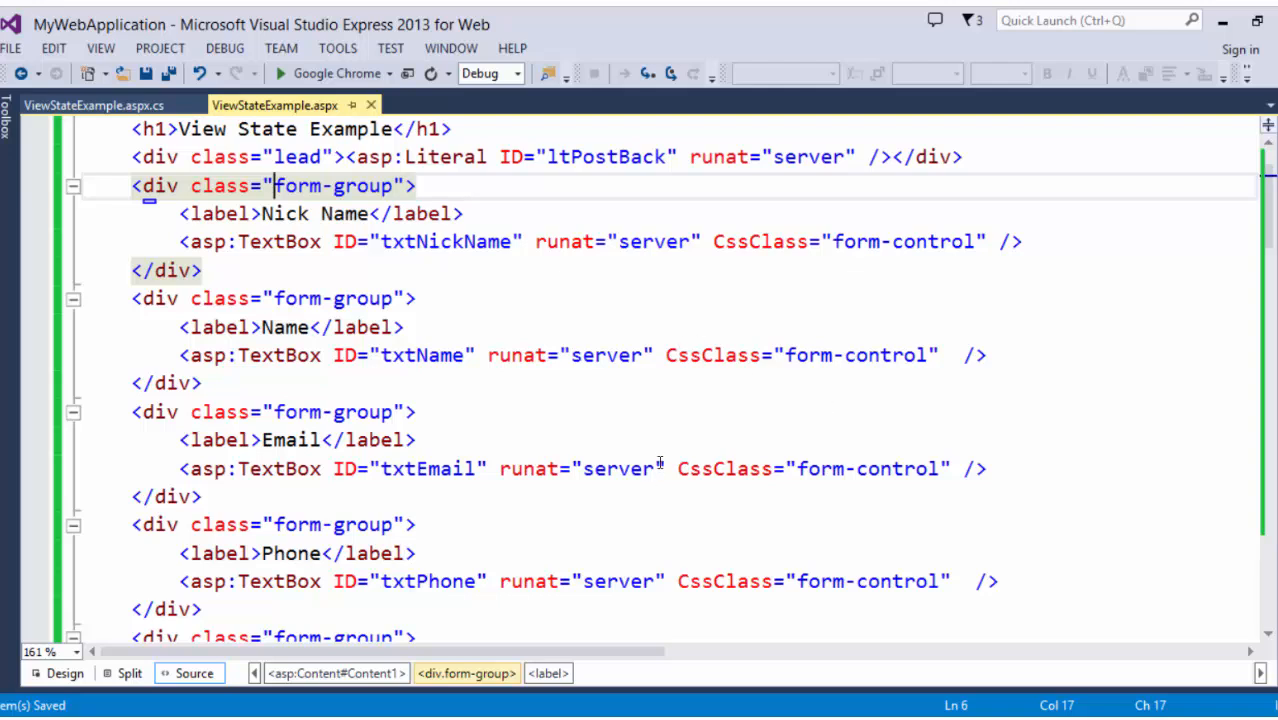
# Step: Add ViewStateMode="Disabled" to the txtEmail TextBox tag
pyautogui.write('v')
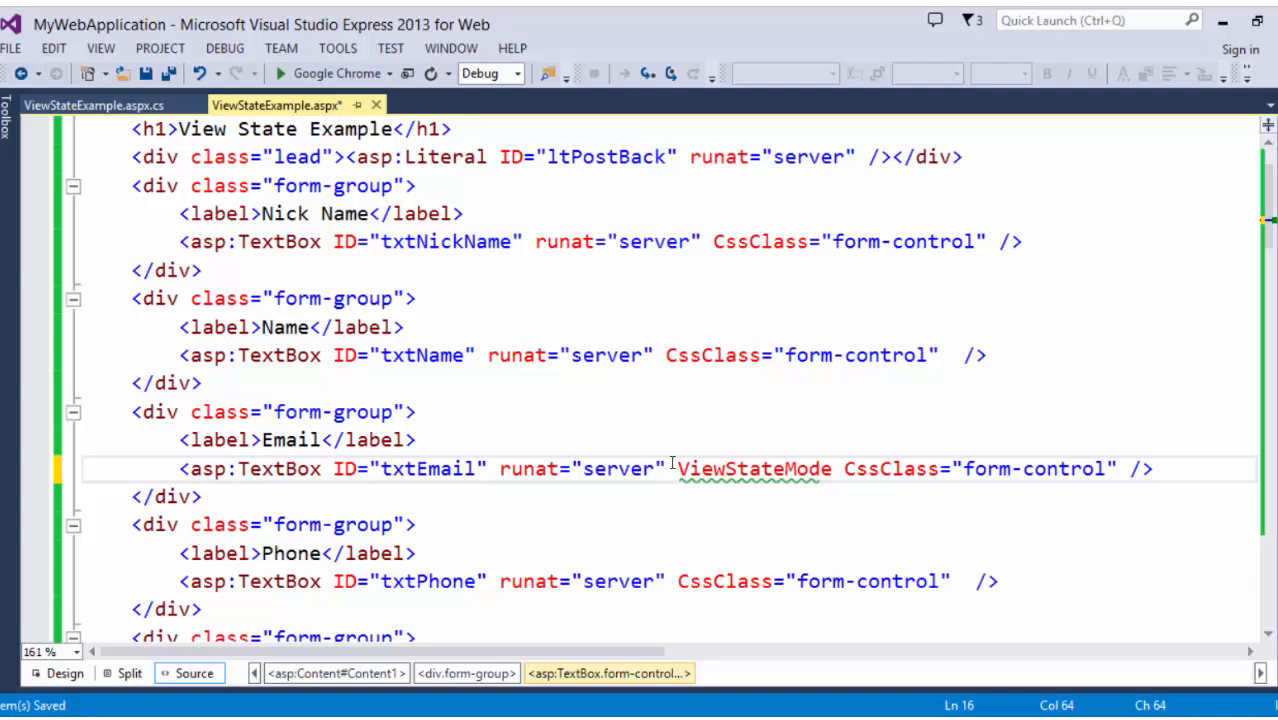
pyautogui.write('="Disabled"')
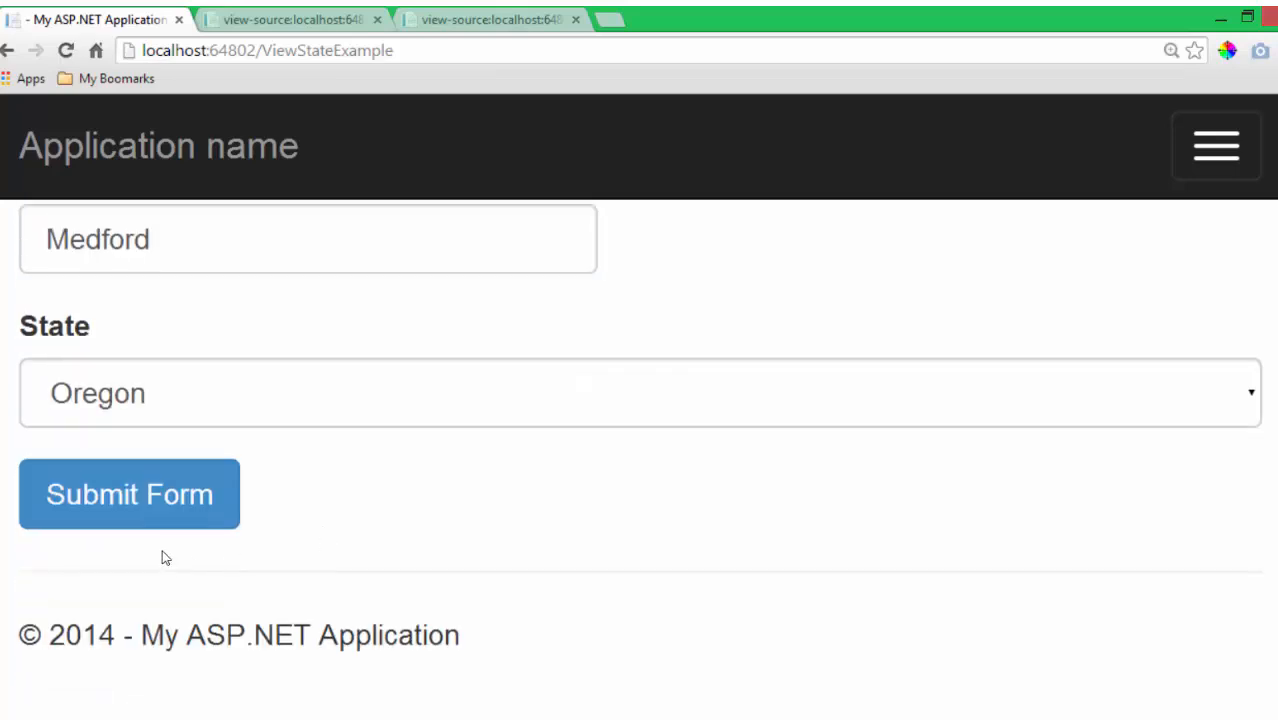
# Step: Scroll the form to check email, phone, Medford and Oregon remain filled
pyautogui.scroll(3)
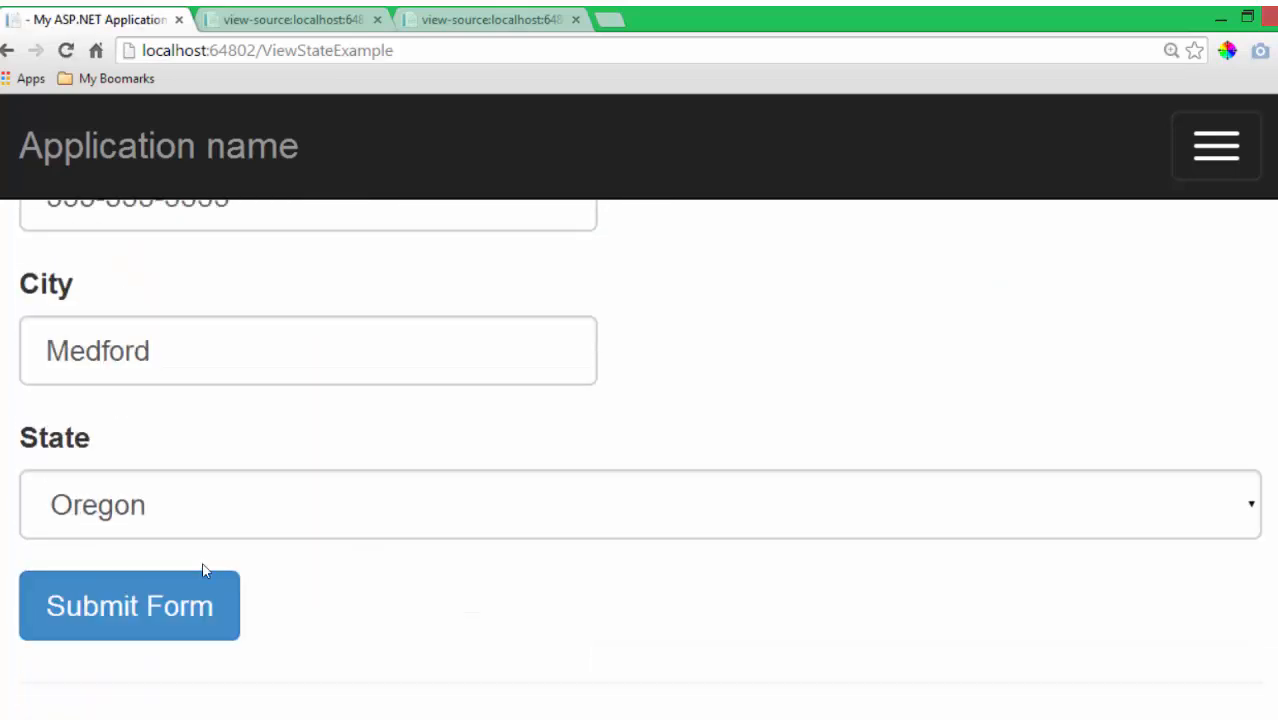
pyautogui.scroll(3)
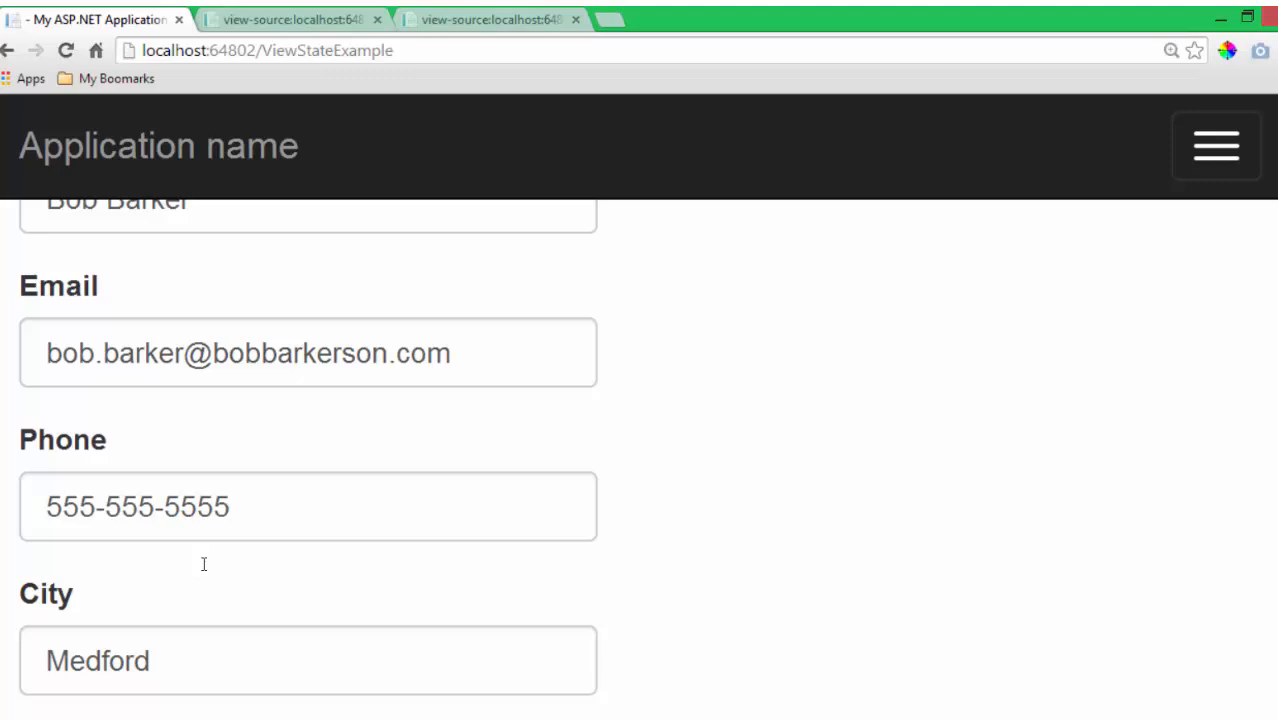
pyautogui.scroll(-3)
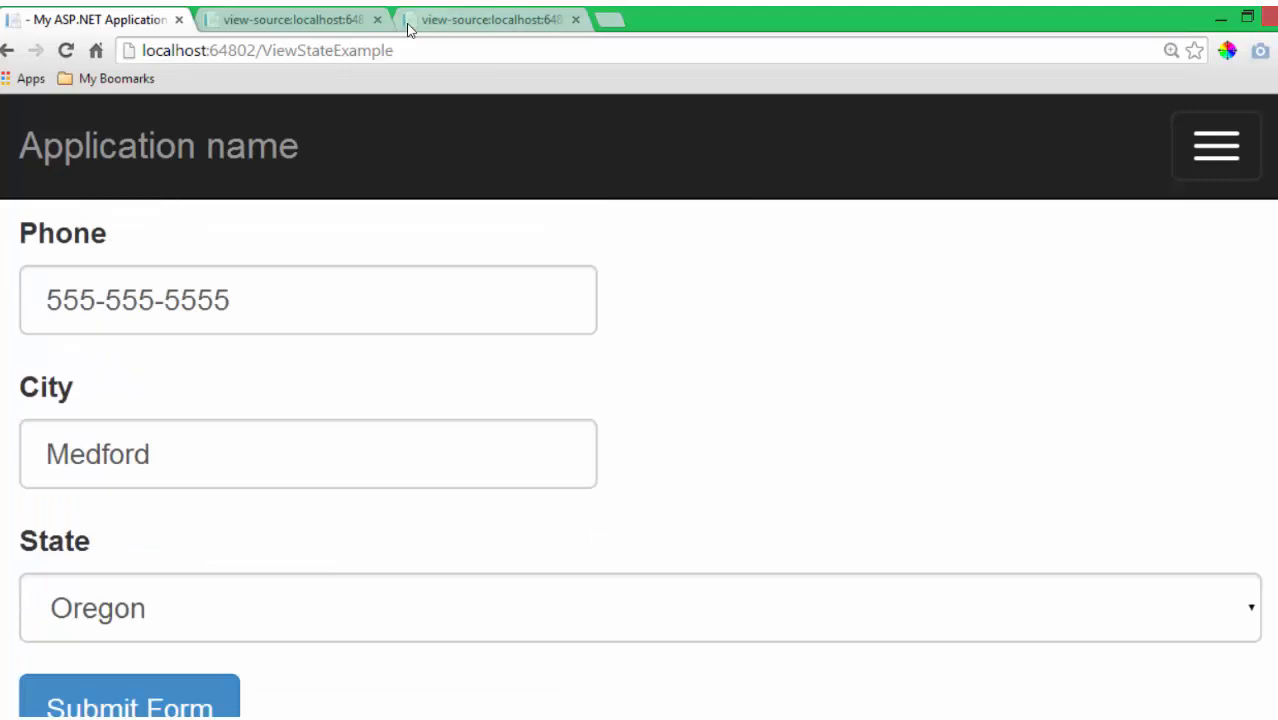